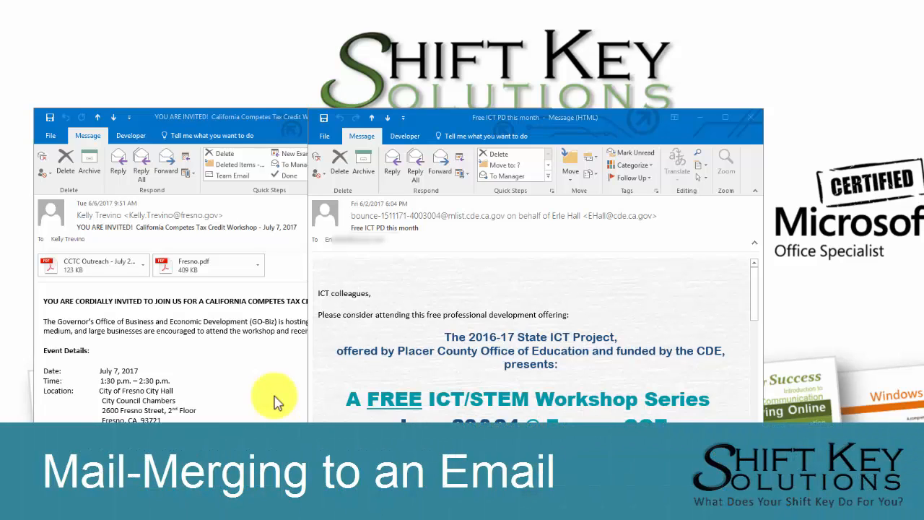
mouse_move(323, 254)
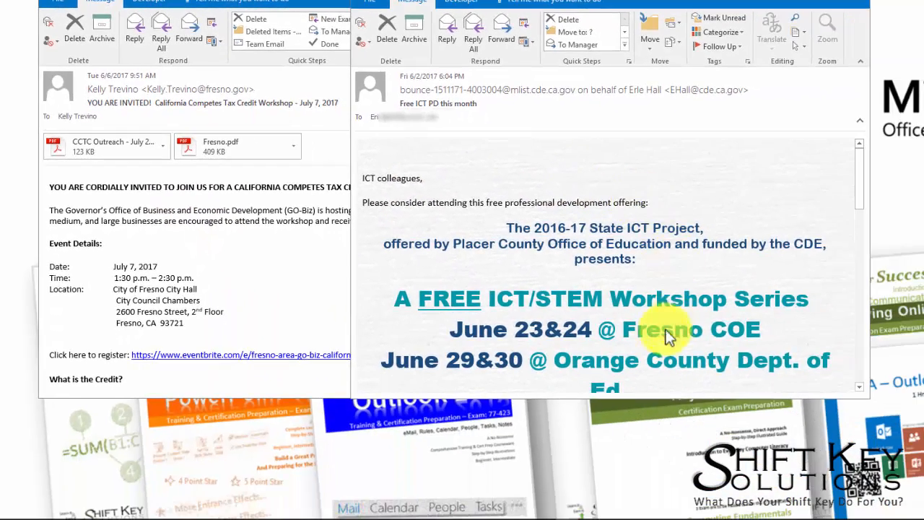
mouse_move(485, 176)
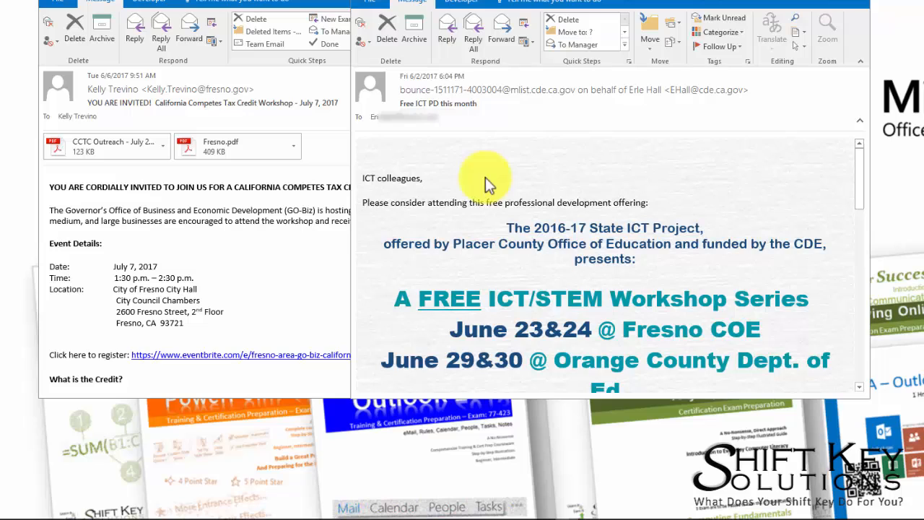
mouse_move(376, 117)
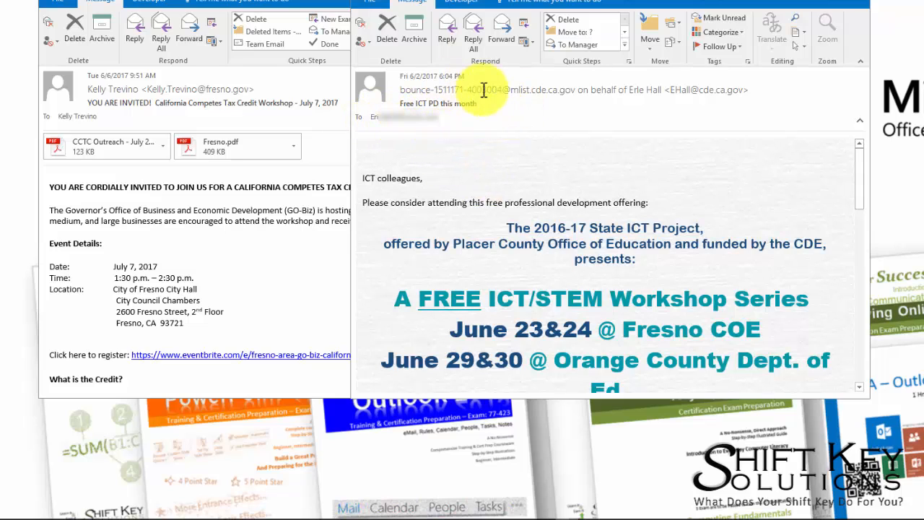
mouse_move(489, 116)
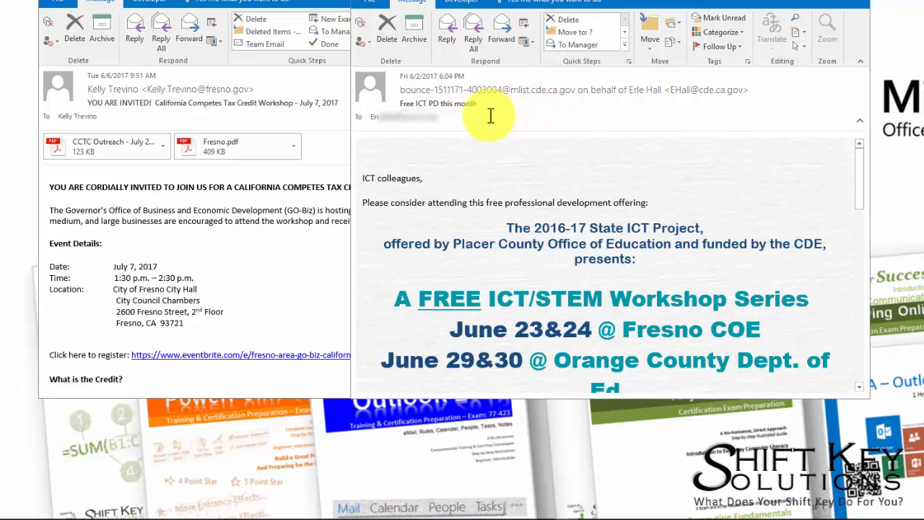
mouse_move(469, 184)
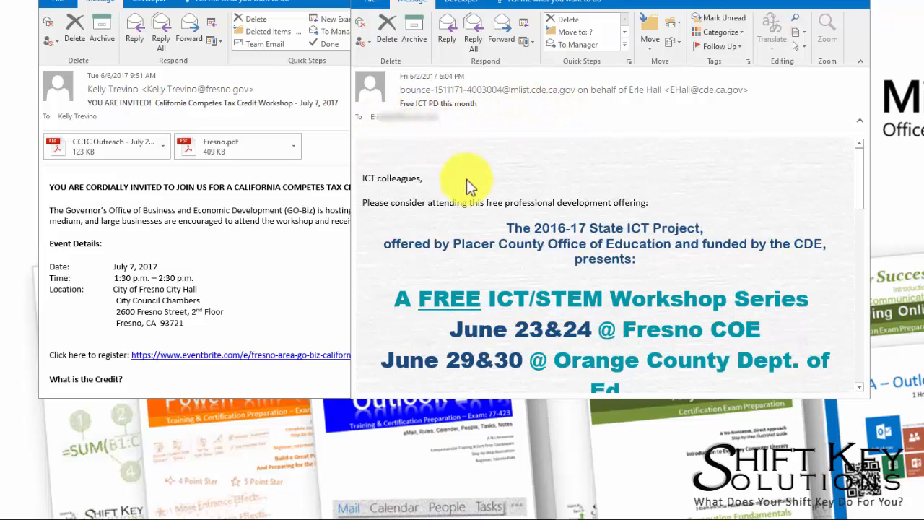
mouse_move(460, 156)
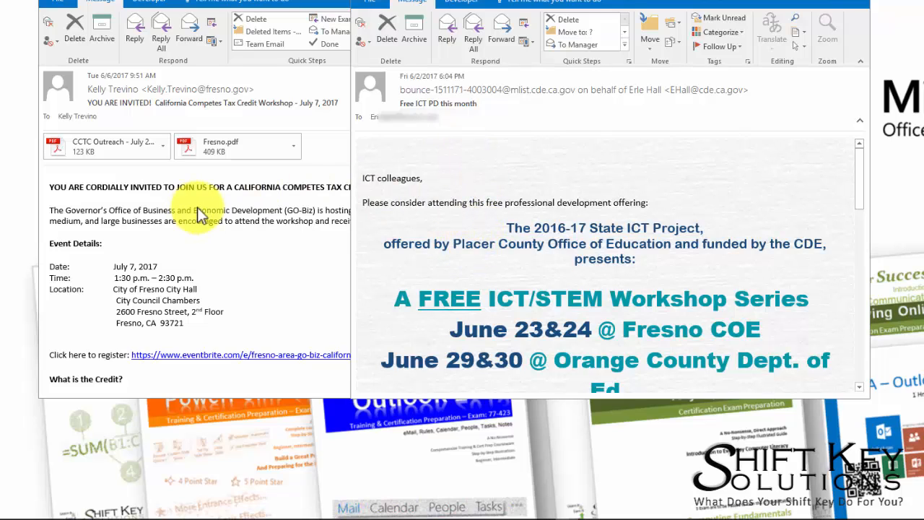
mouse_move(107, 186)
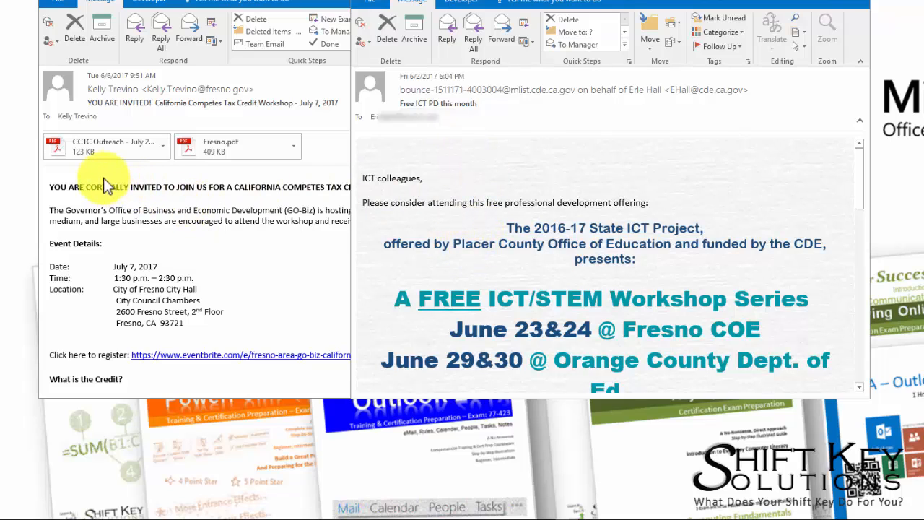
mouse_move(162, 205)
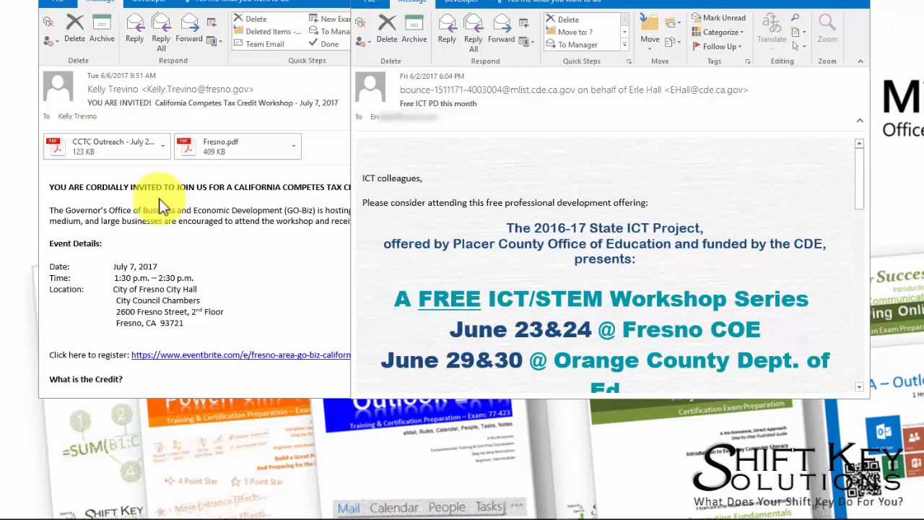
mouse_move(195, 214)
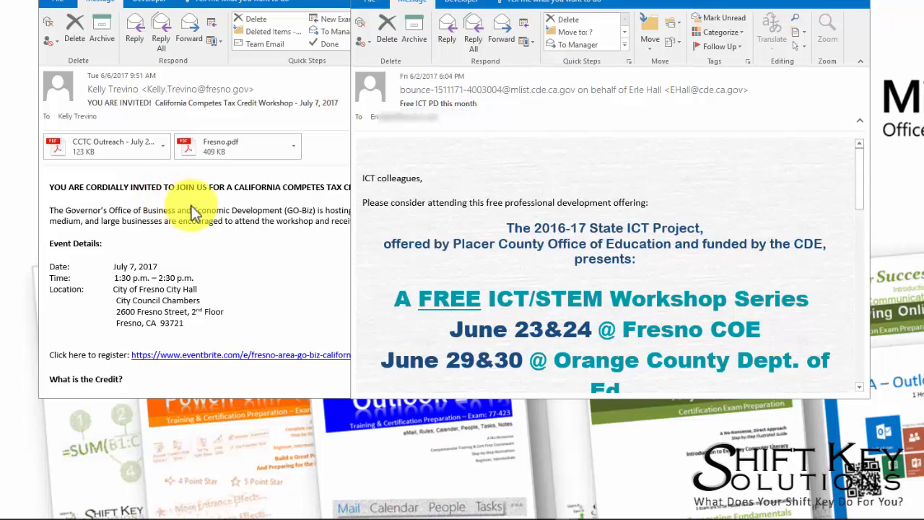
mouse_move(379, 133)
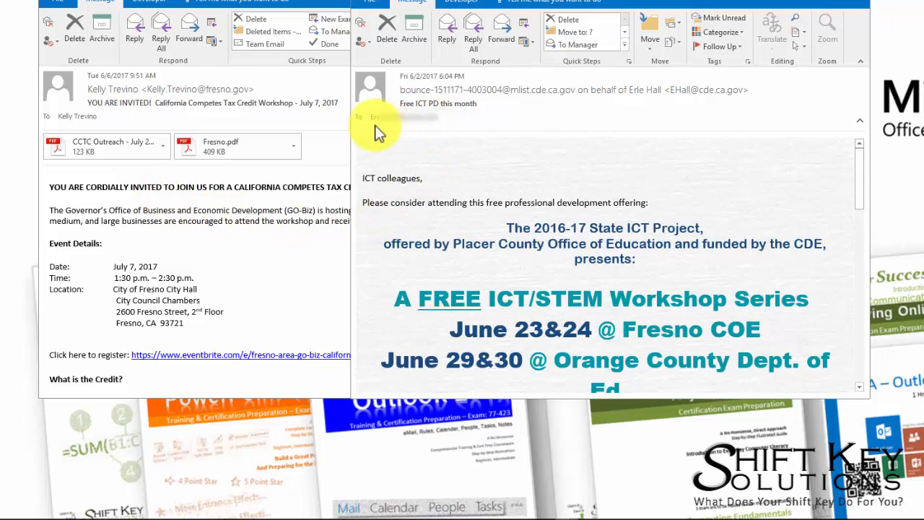
mouse_move(407, 133)
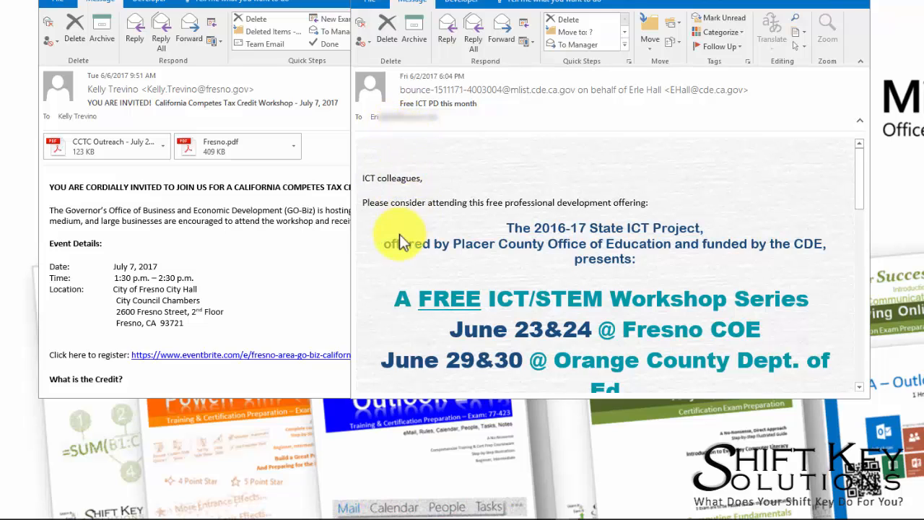
mouse_move(390, 195)
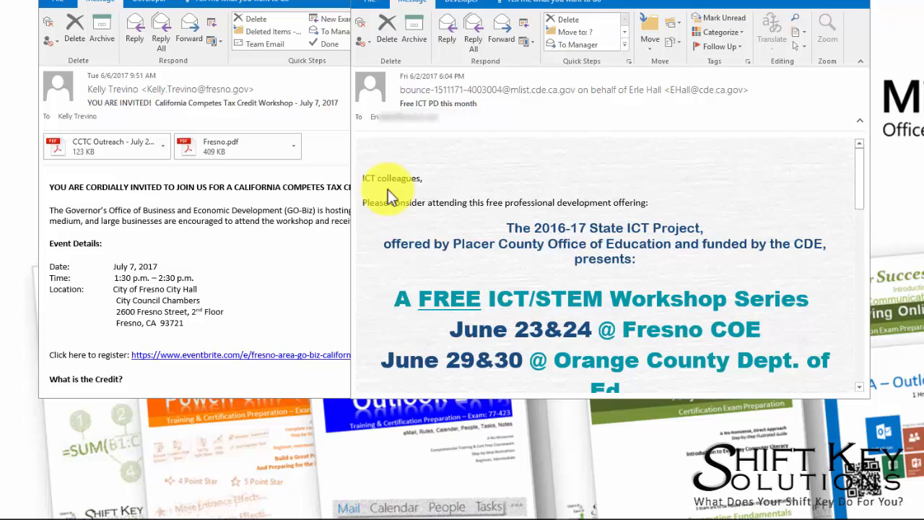
mouse_move(376, 190)
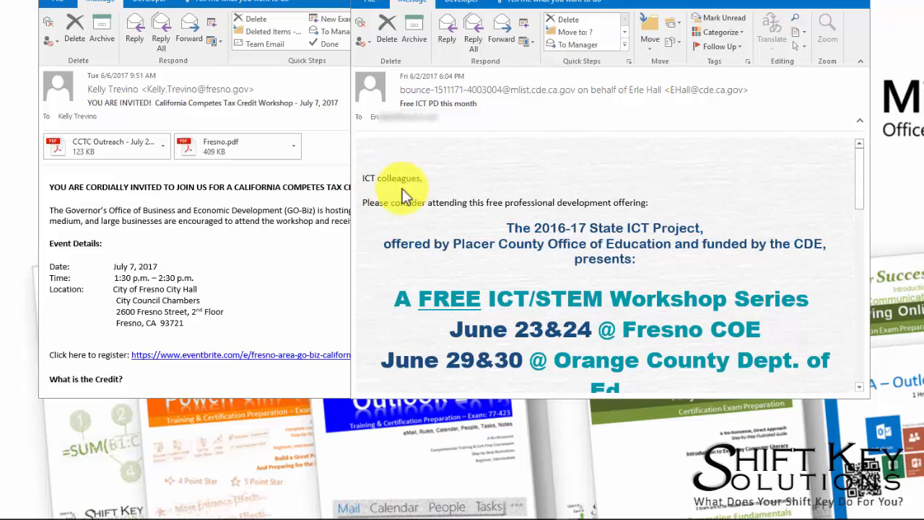
mouse_move(575, 332)
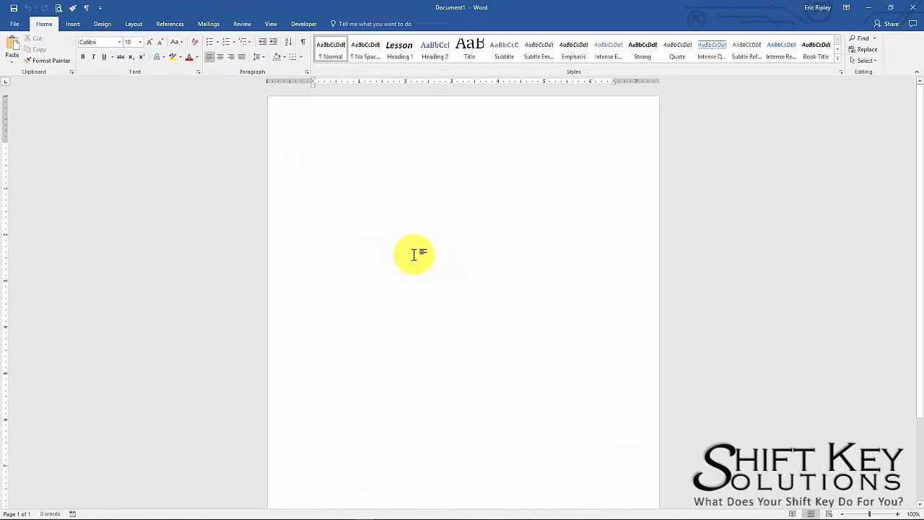
mouse_move(429, 223)
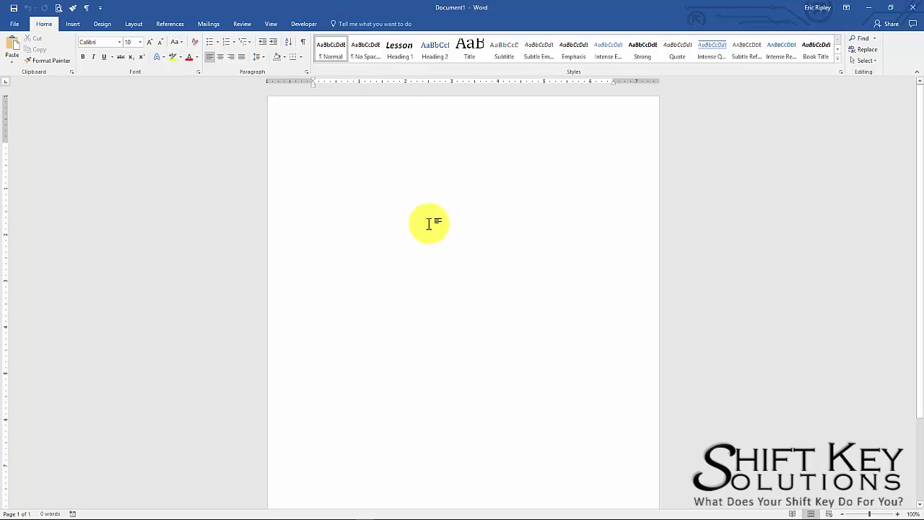
mouse_move(426, 223)
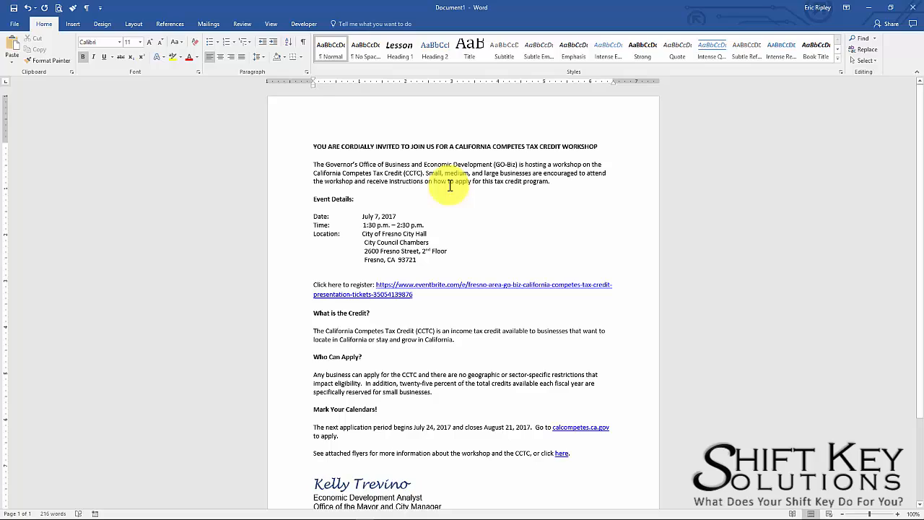
- Launch the Step-by-Step Mail Merge Wizard from Mailings and advance past the document-type step
click(243, 23)
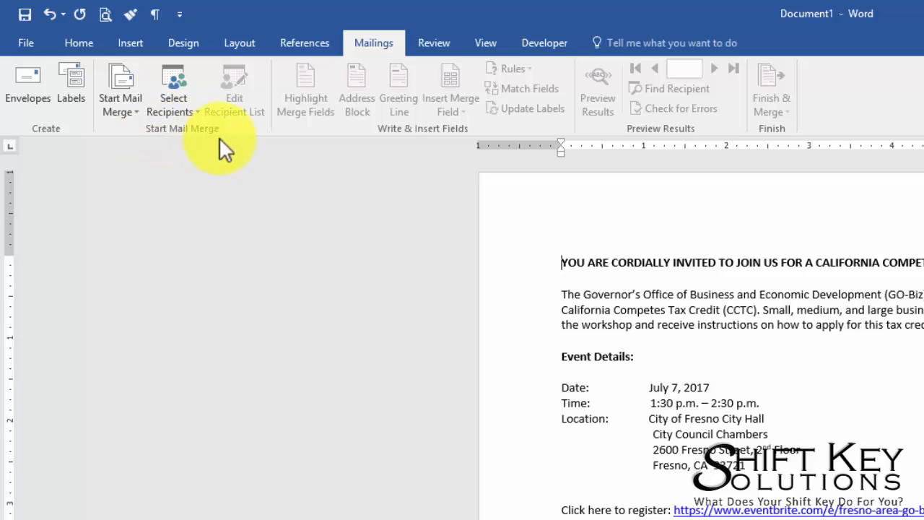
click(120, 90)
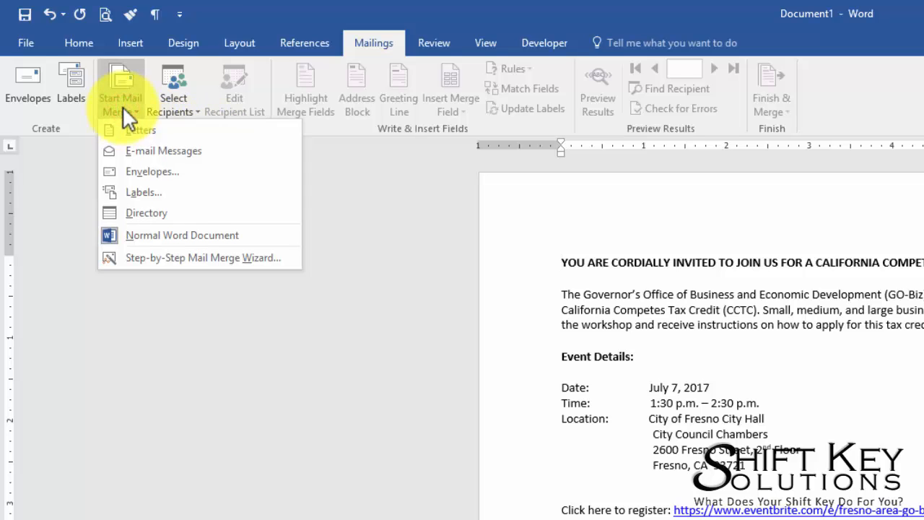
mouse_move(253, 286)
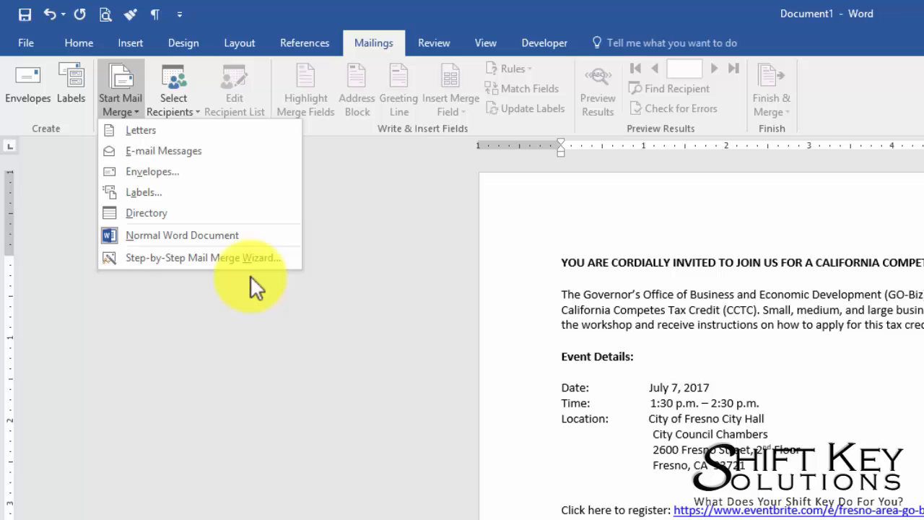
mouse_move(210, 257)
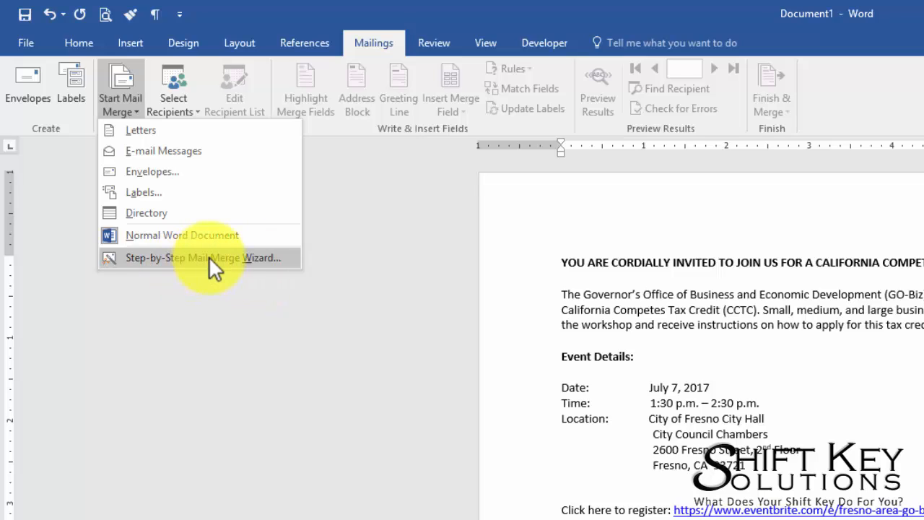
mouse_move(267, 267)
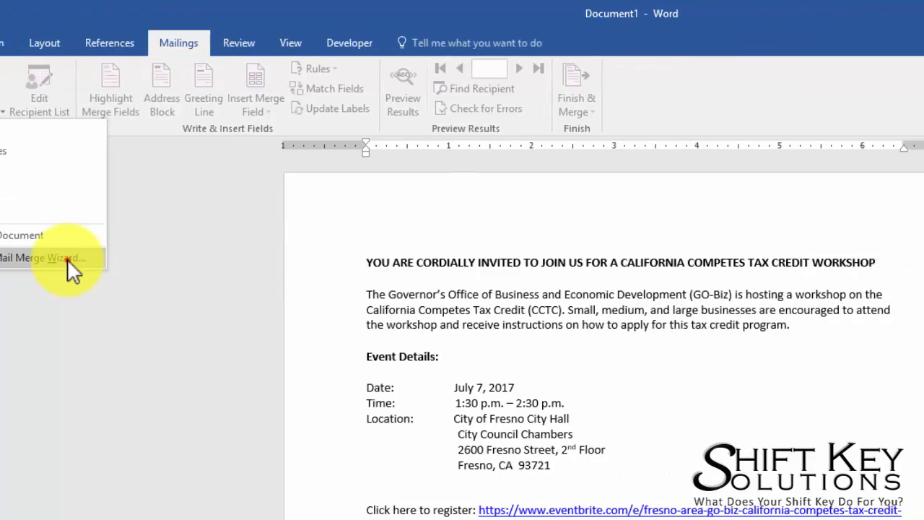
click(43, 257)
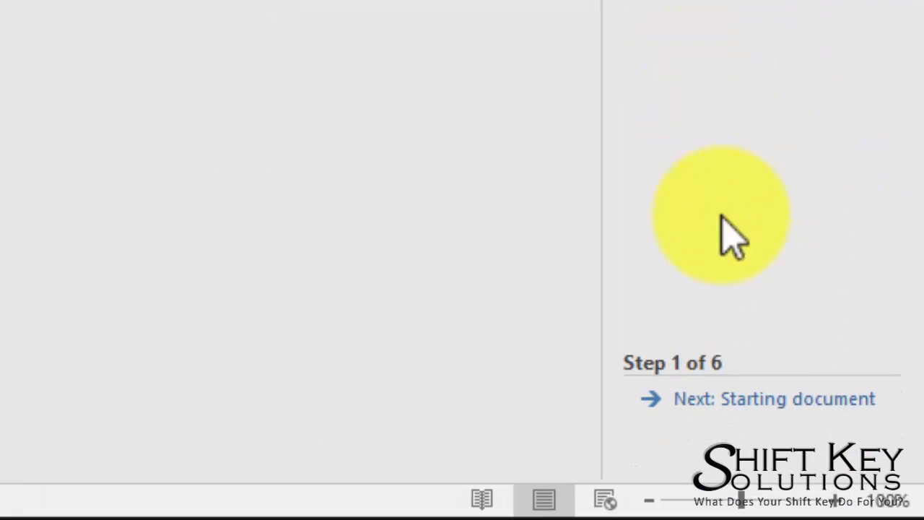
click(774, 399)
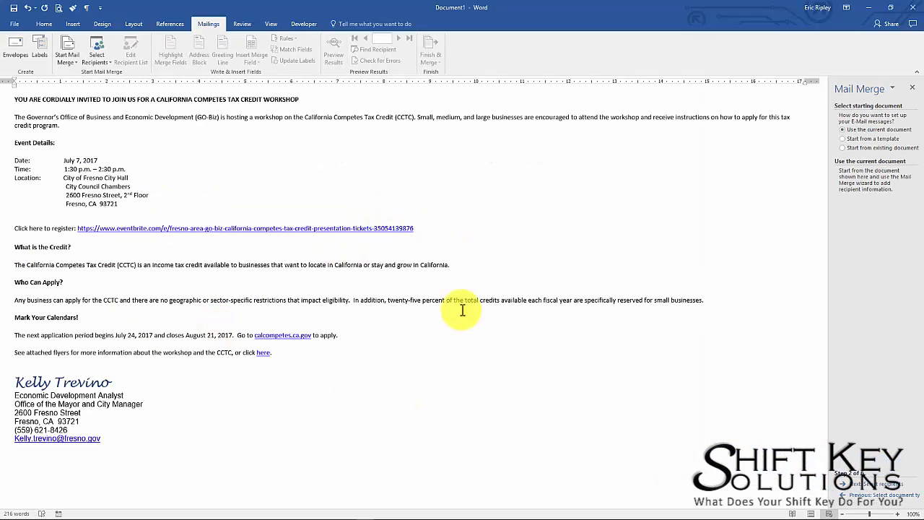
mouse_move(393, 193)
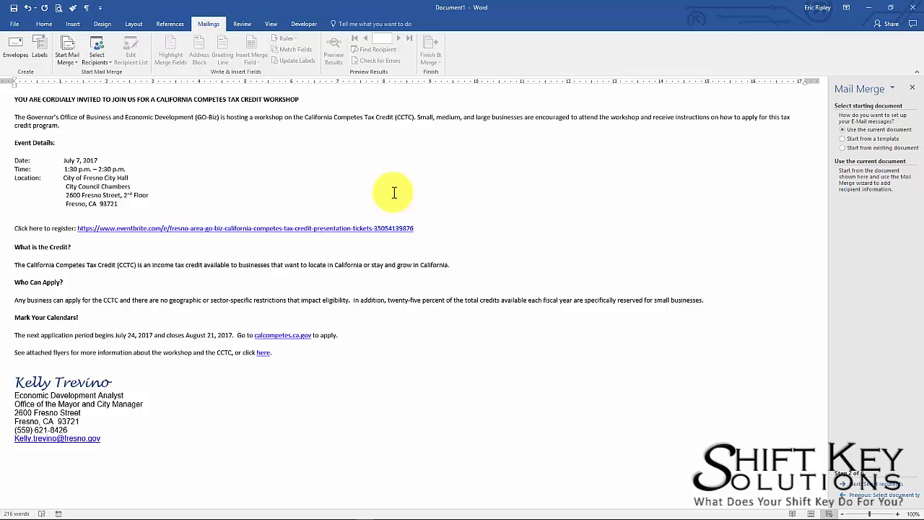
mouse_move(867, 95)
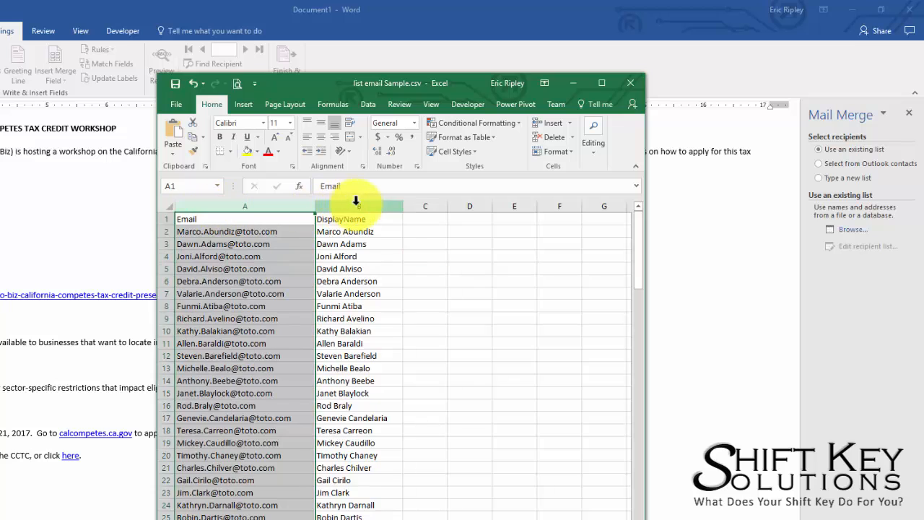
click(358, 231)
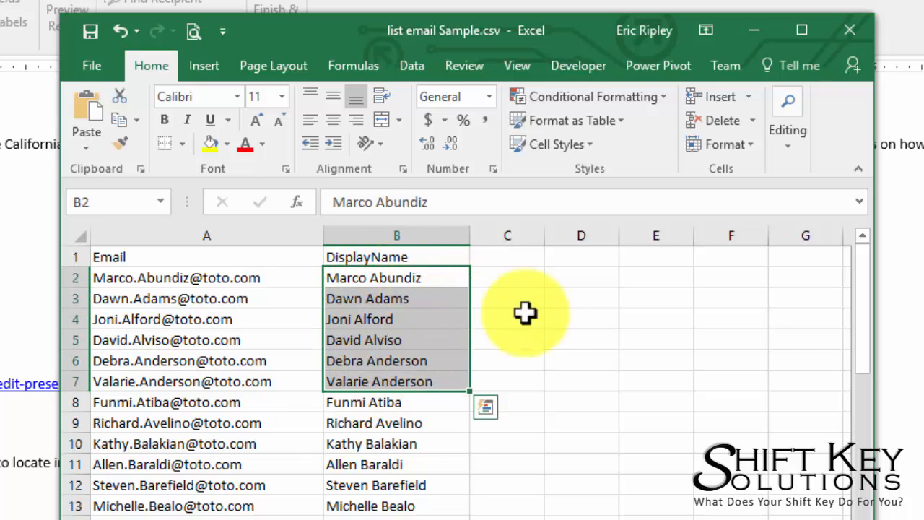
click(395, 278)
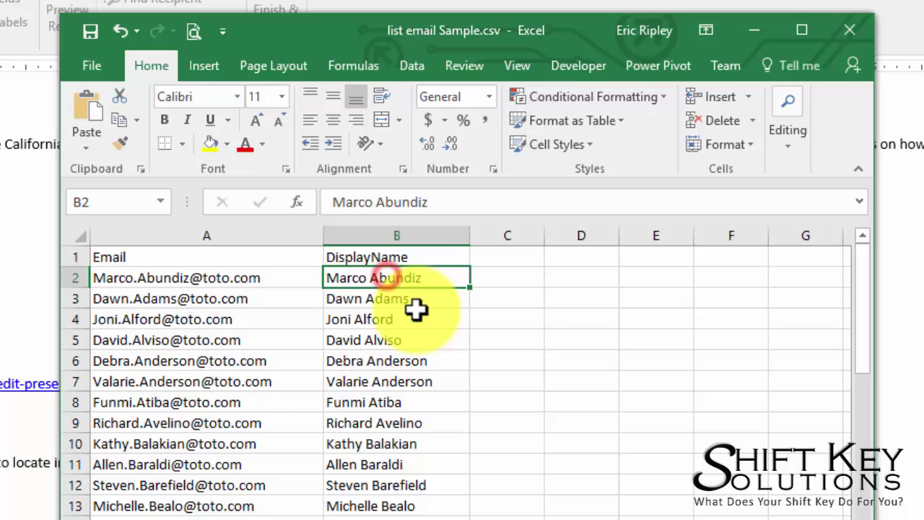
mouse_move(375, 384)
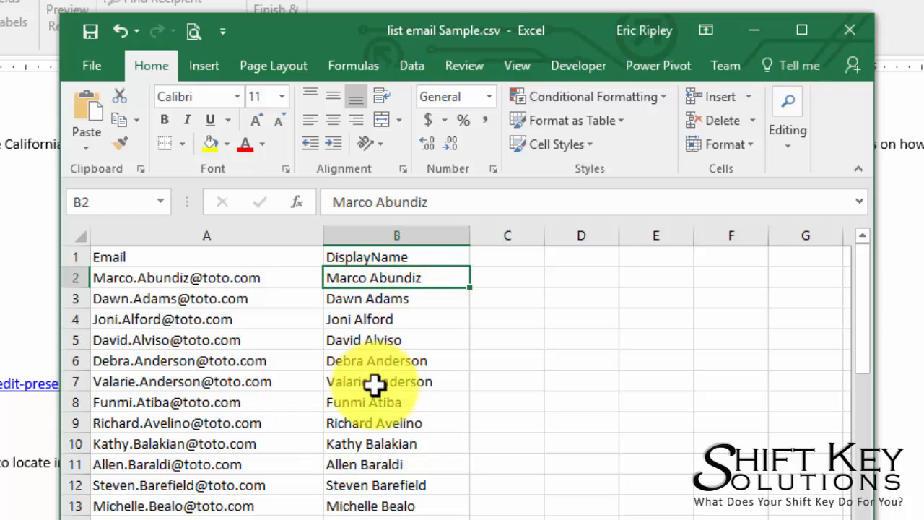
key(ctrl+shift+down)
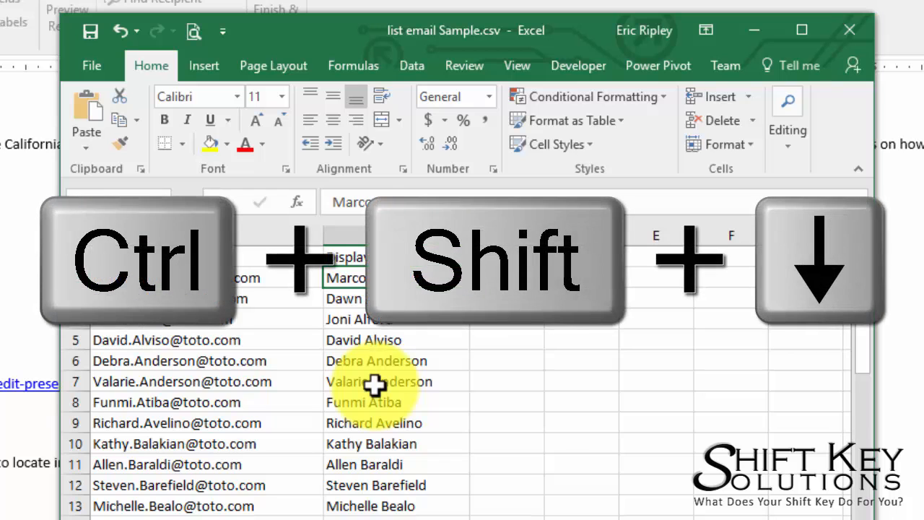
key(ctrl+shift+down)
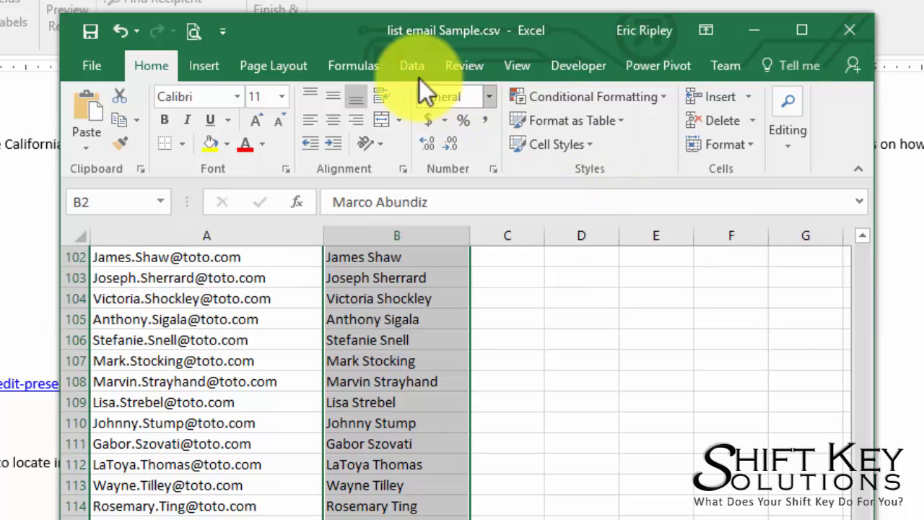
click(412, 65)
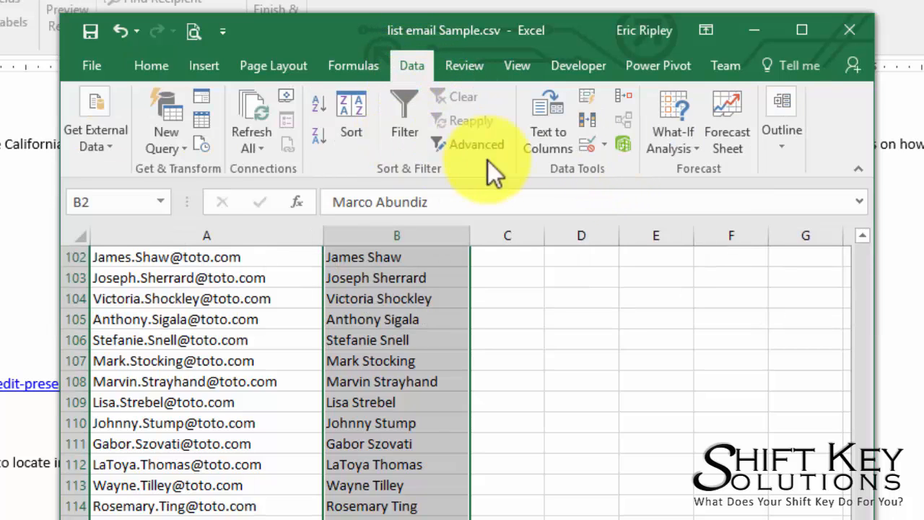
mouse_move(603, 185)
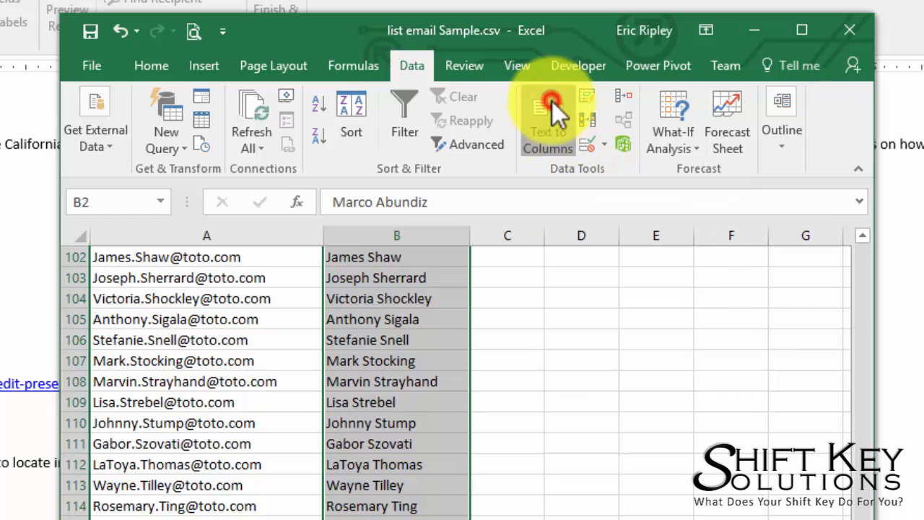
- Start Text to Columns on the names and choose the Delimited split
click(549, 113)
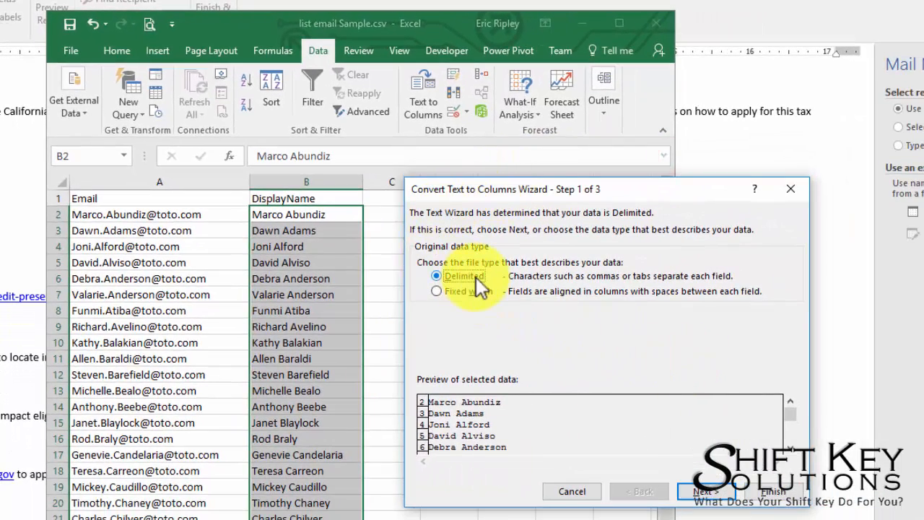
click(704, 491)
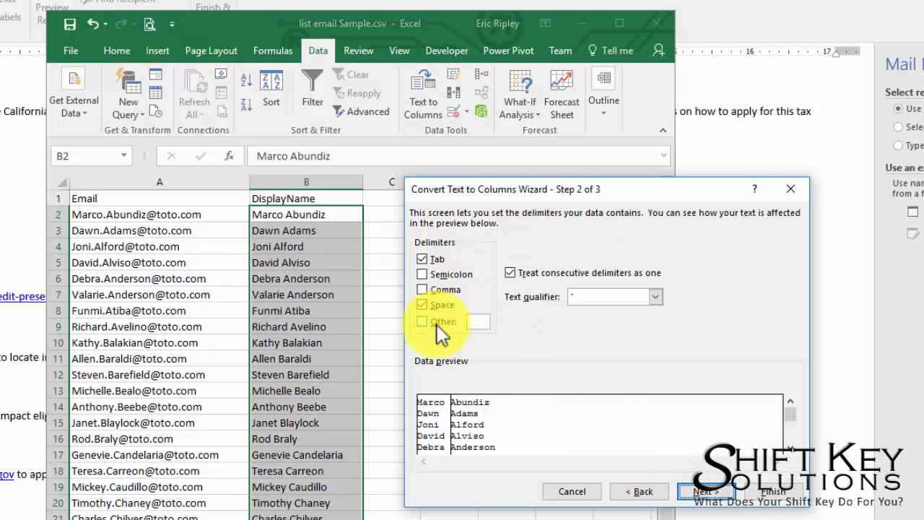
mouse_move(489, 317)
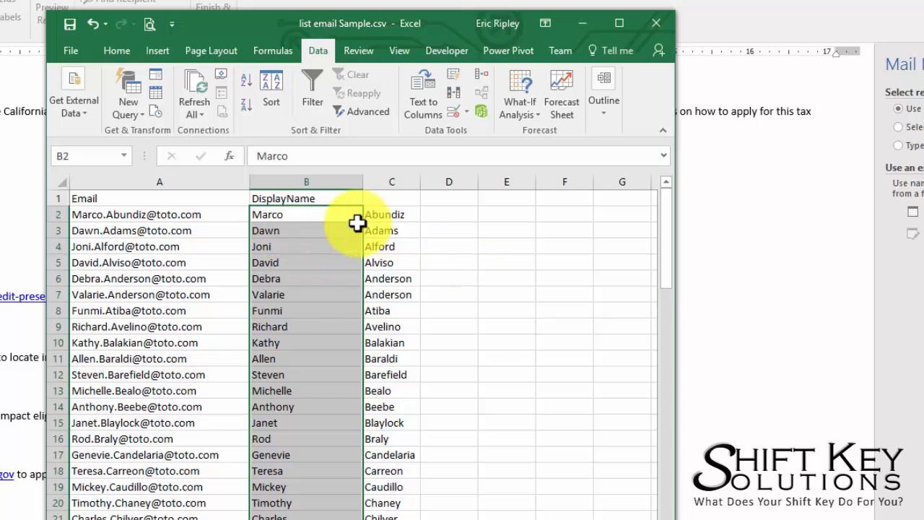
- Head columns B and C as Fname and Lname and AutoFit column B to the first names
click(306, 197)
text(L)
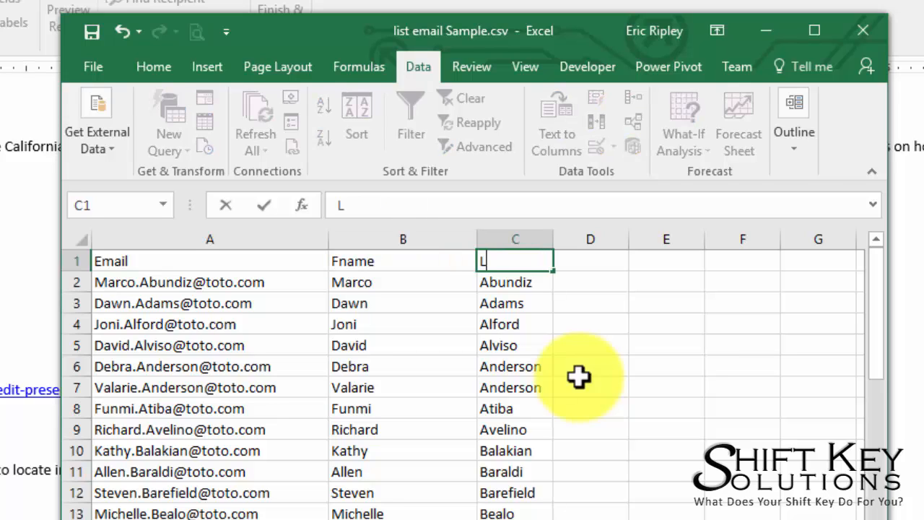
text(name)
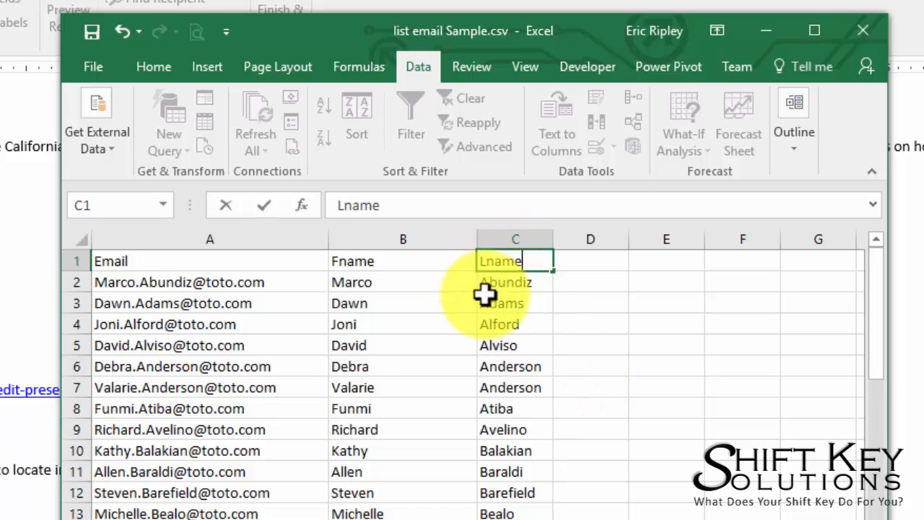
click(401, 260)
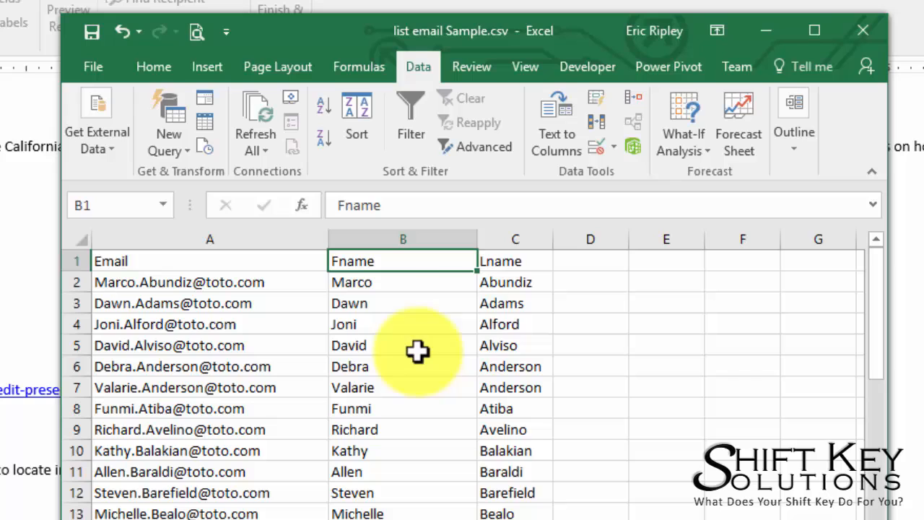
click(515, 260)
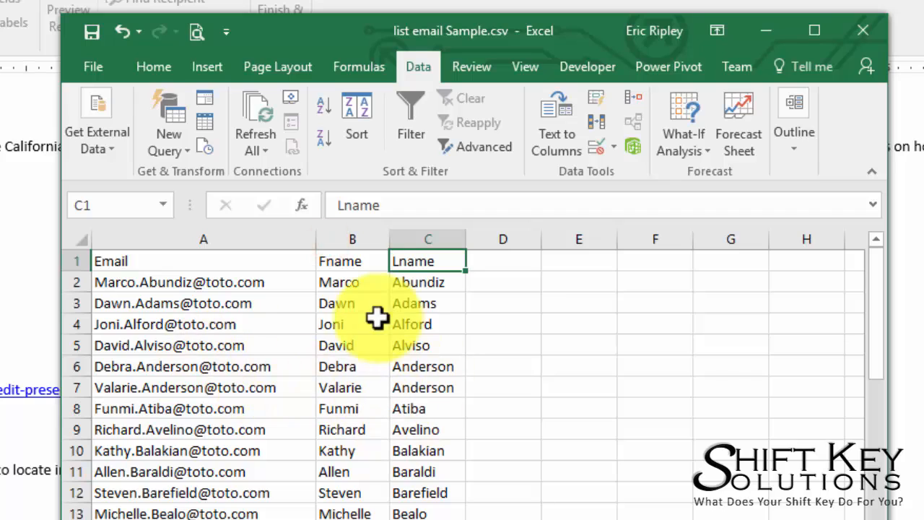
mouse_move(502, 47)
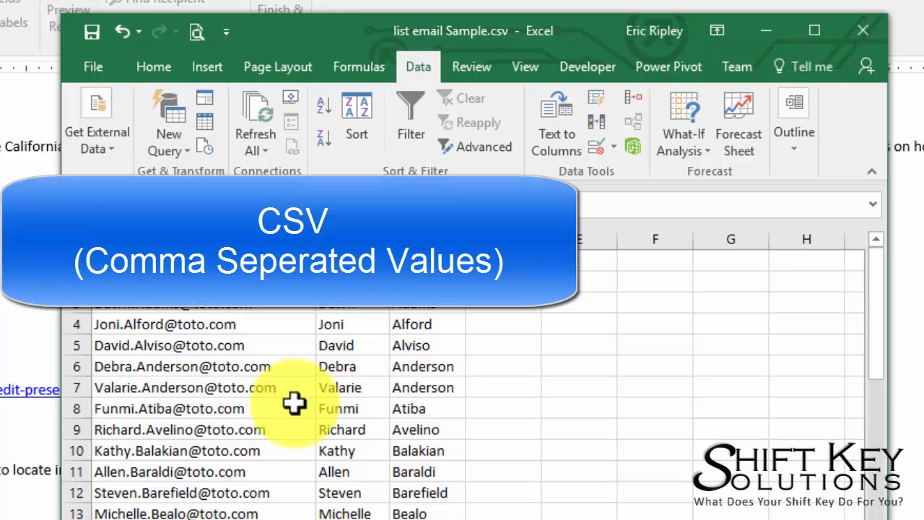
mouse_move(321, 338)
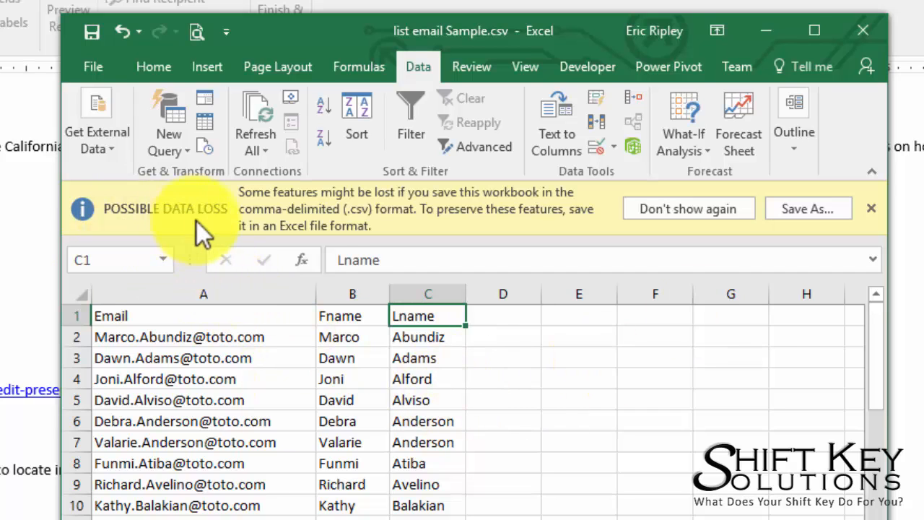
mouse_move(354, 358)
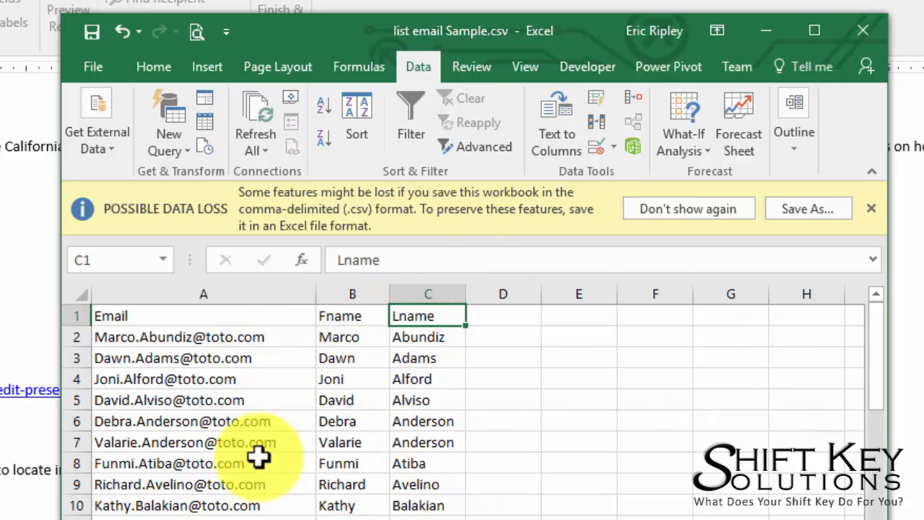
mouse_move(454, 402)
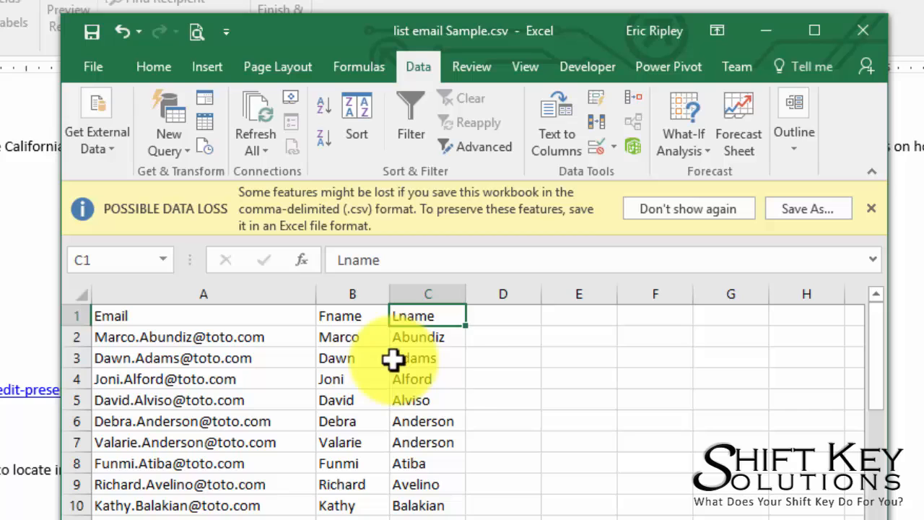
mouse_move(518, 505)
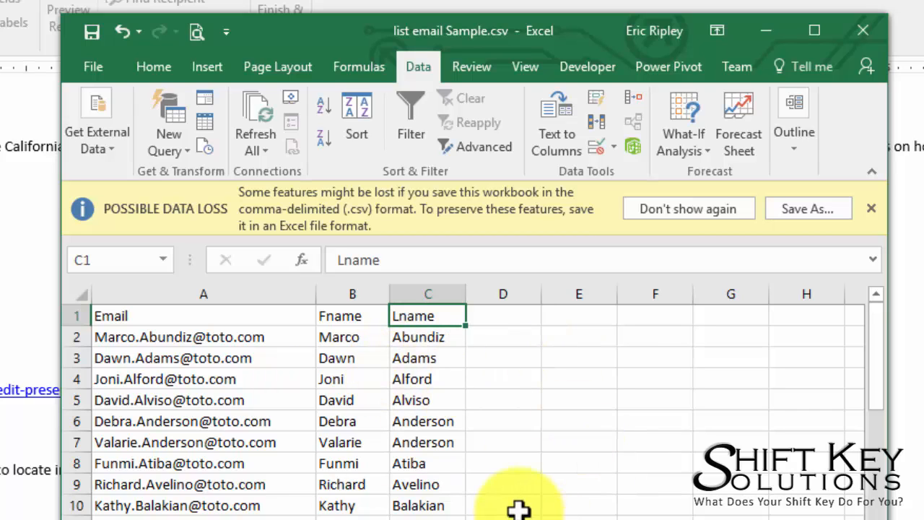
mouse_move(379, 400)
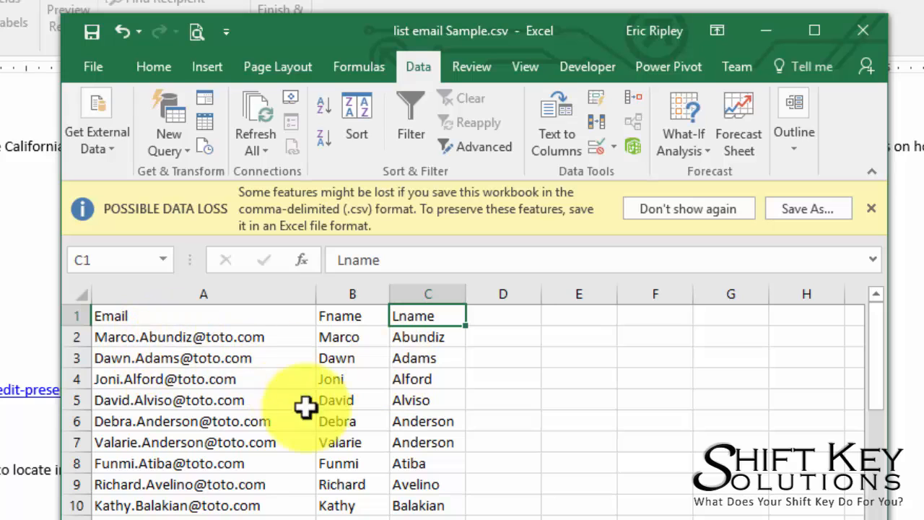
mouse_move(881, 216)
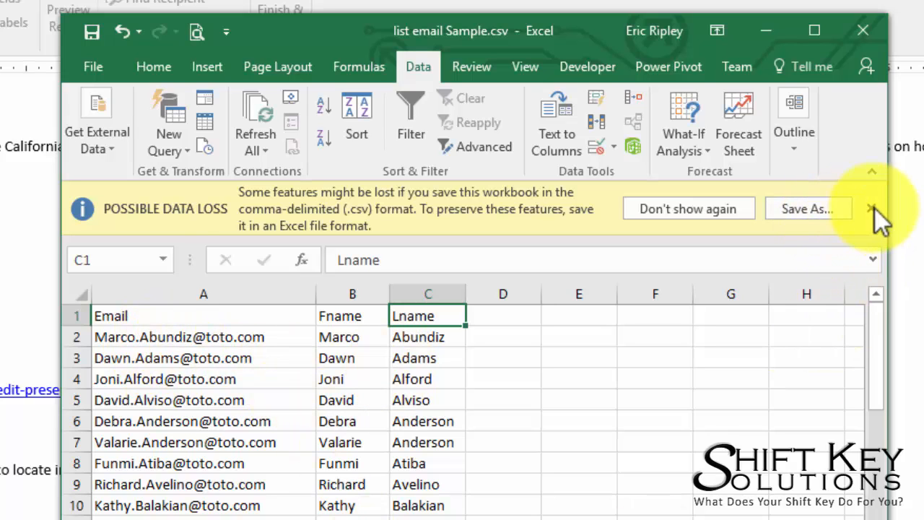
- Dismiss Excel's Possible Data Loss warning after saving the CSV
click(873, 208)
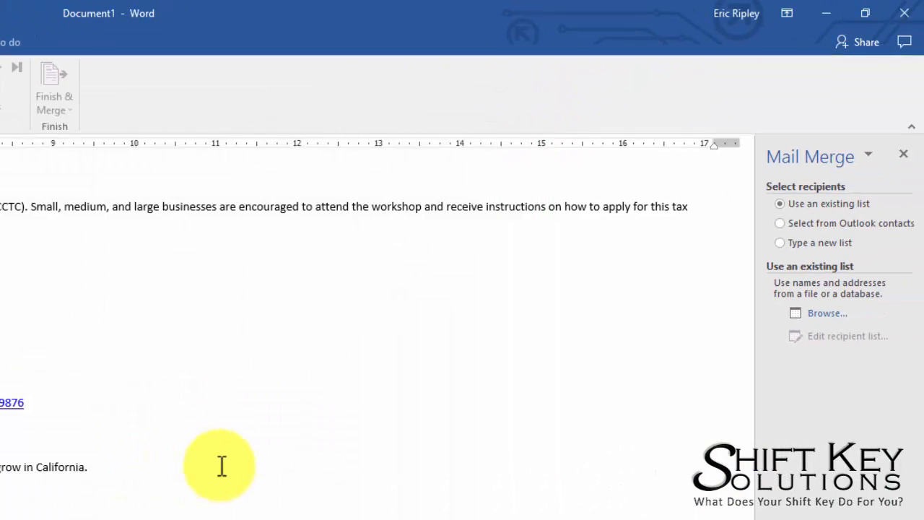
mouse_move(480, 393)
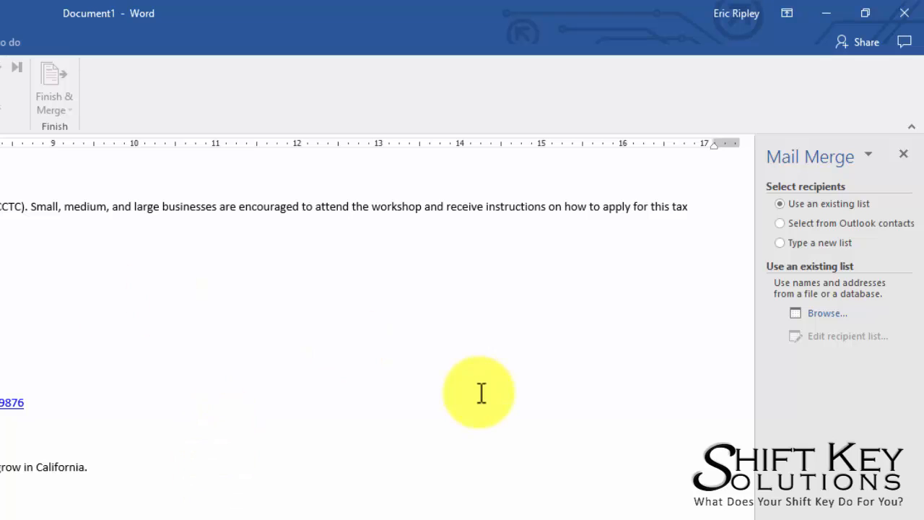
mouse_move(829, 248)
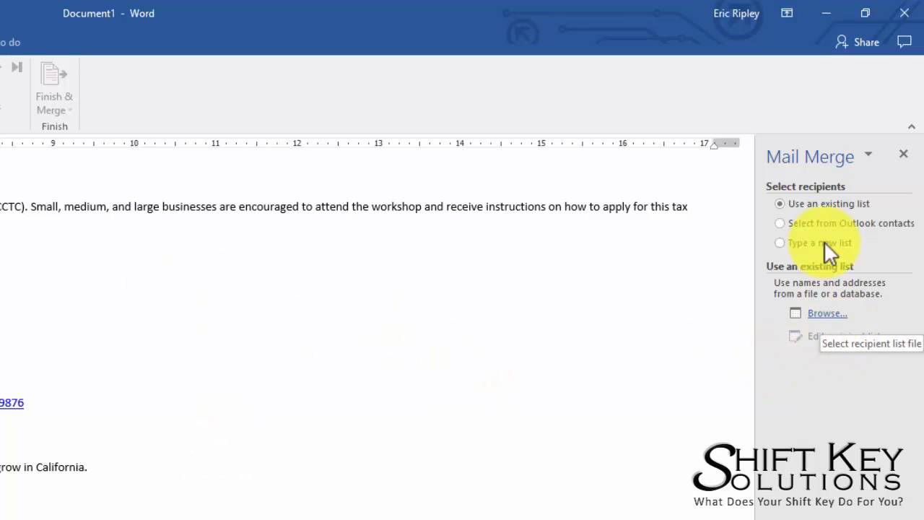
mouse_move(51, 402)
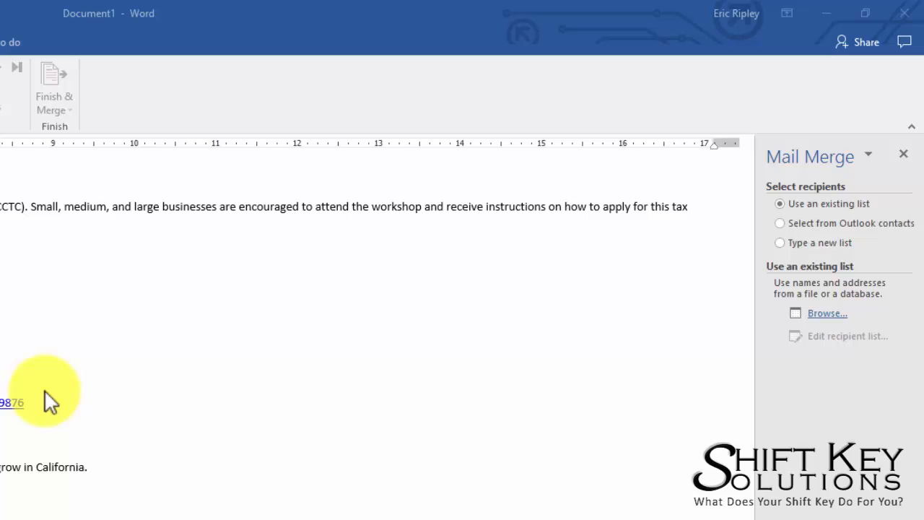
- Browse to and select list email Sample.csv as the existing recipient list
click(826, 312)
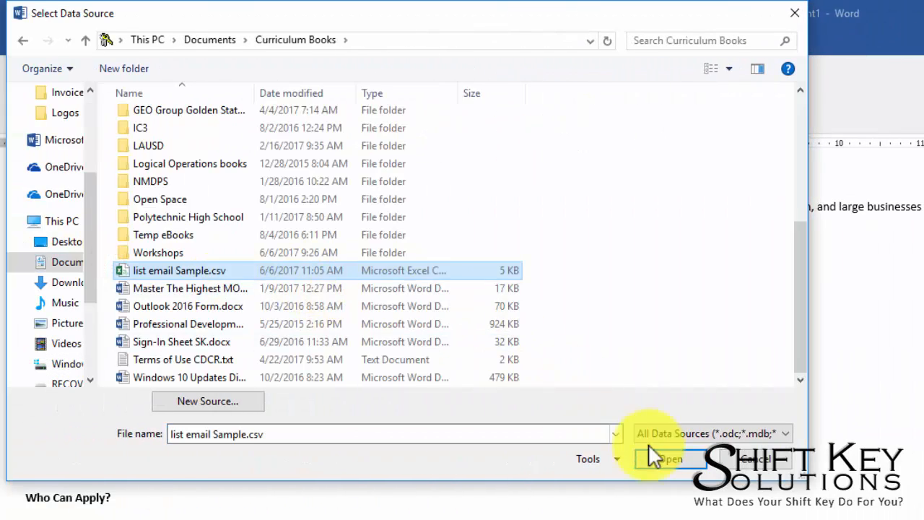
click(659, 460)
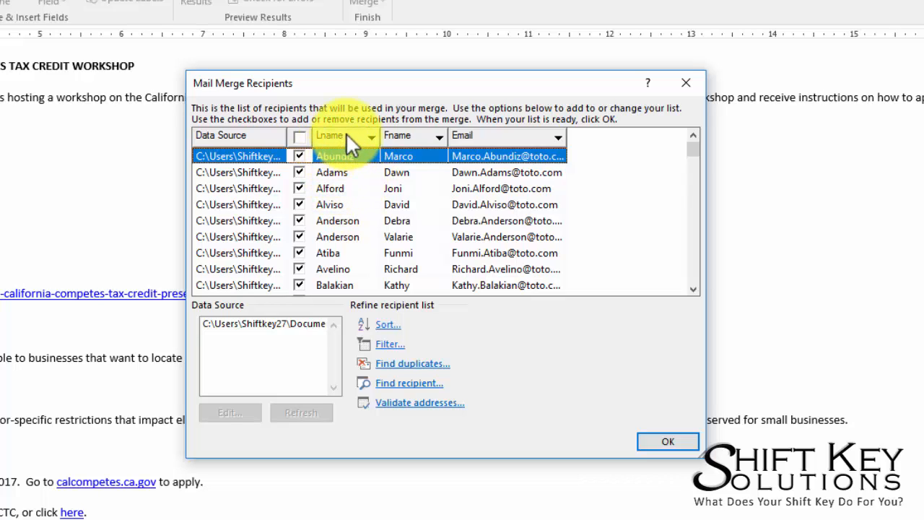
mouse_move(436, 148)
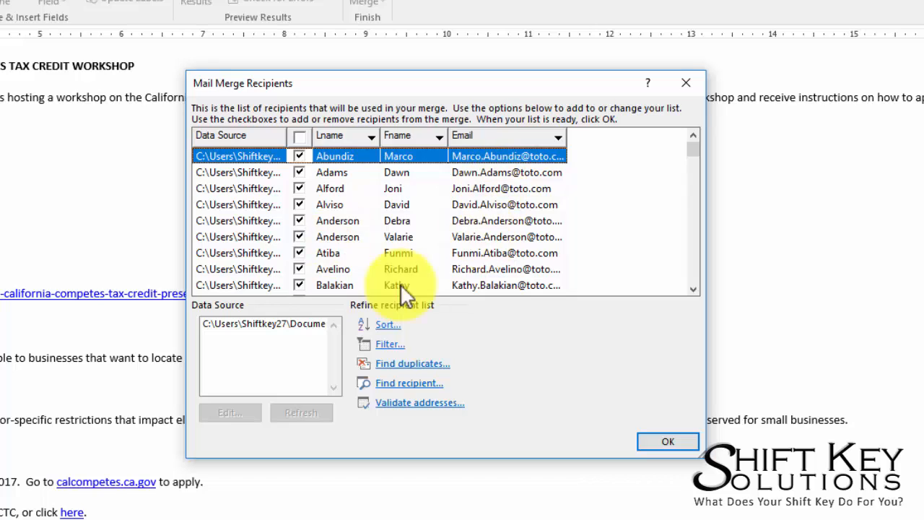
- Review the Mail Merge Recipients, uncheck two entries, and confirm the list with OK
scroll(down, 3)
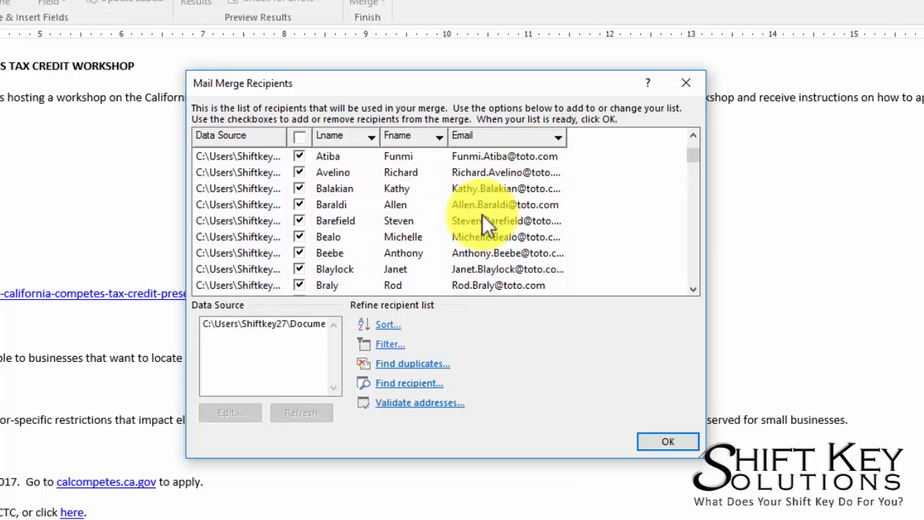
scroll(down, 3)
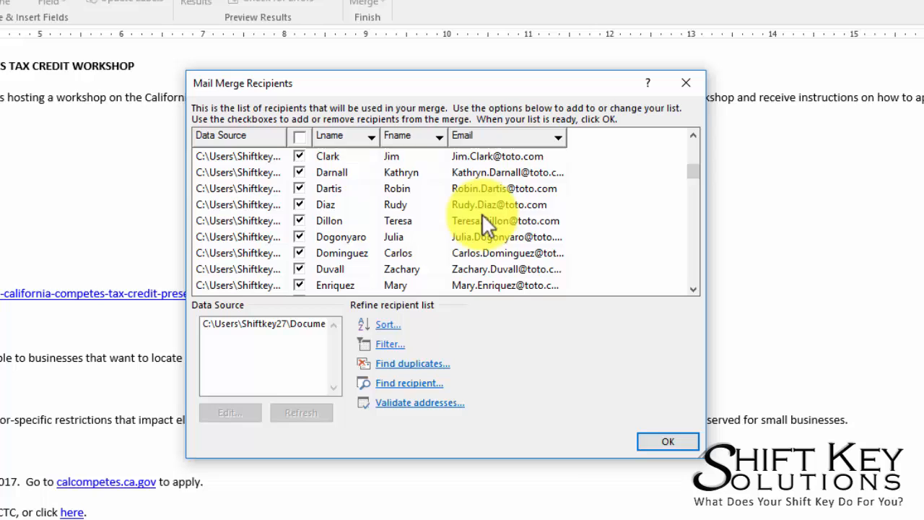
mouse_move(408, 224)
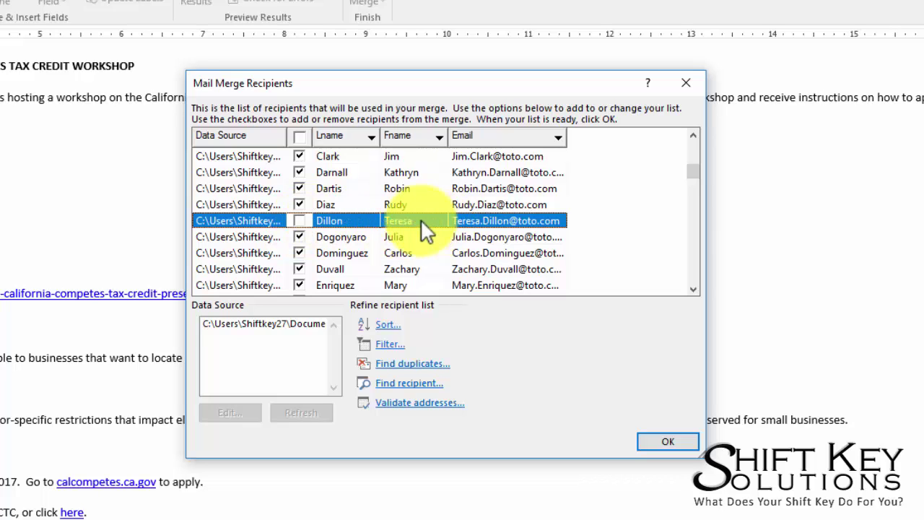
click(299, 188)
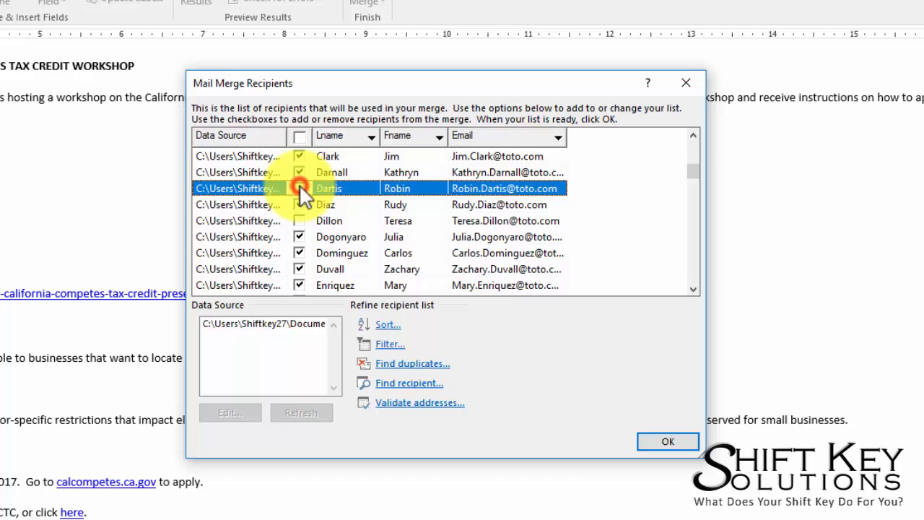
click(299, 188)
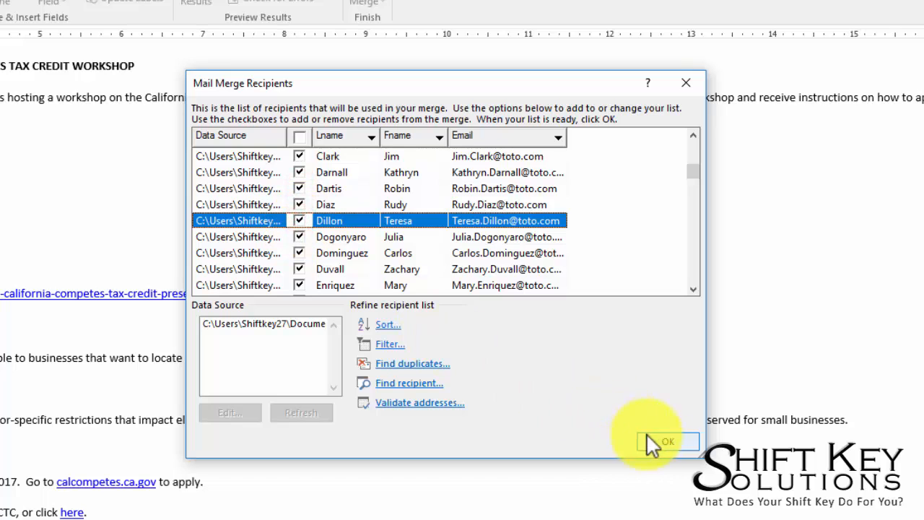
click(667, 442)
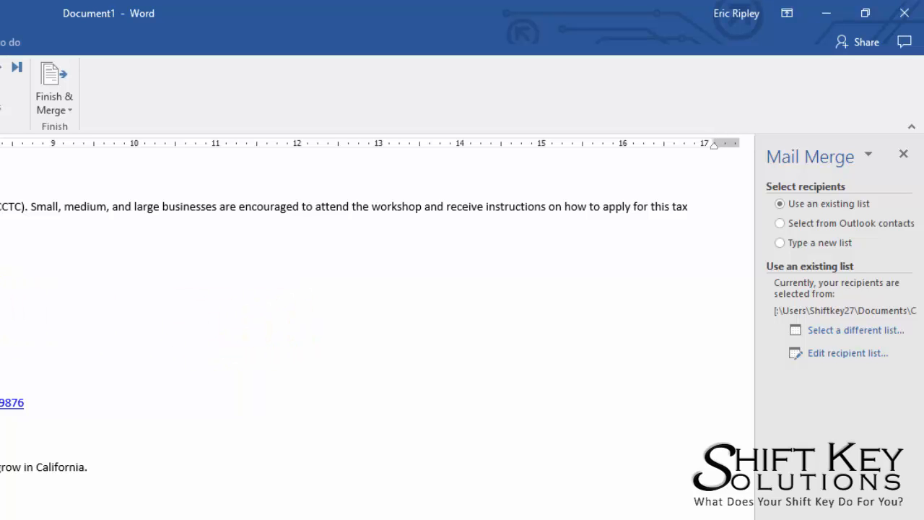
- Add a greeting 'Hi' at the top and insert the Fname merge field after it
click(904, 153)
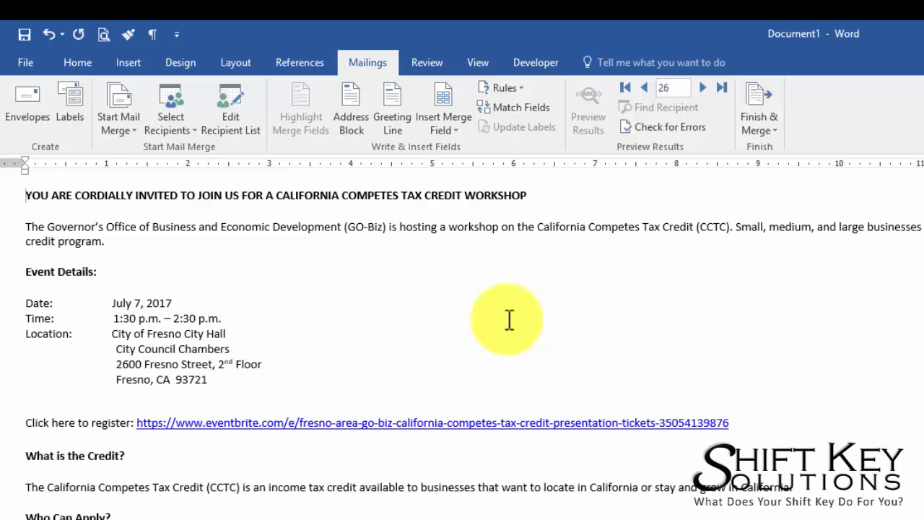
mouse_move(300, 335)
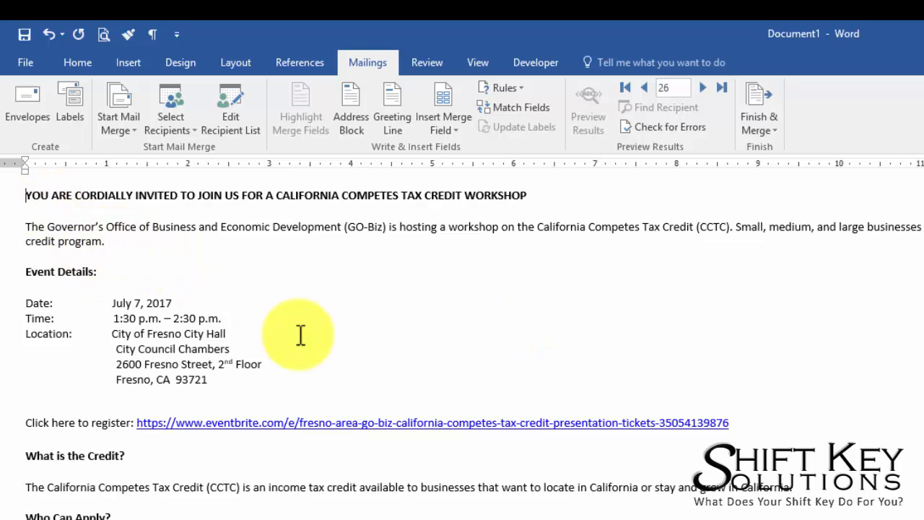
text(Hi)
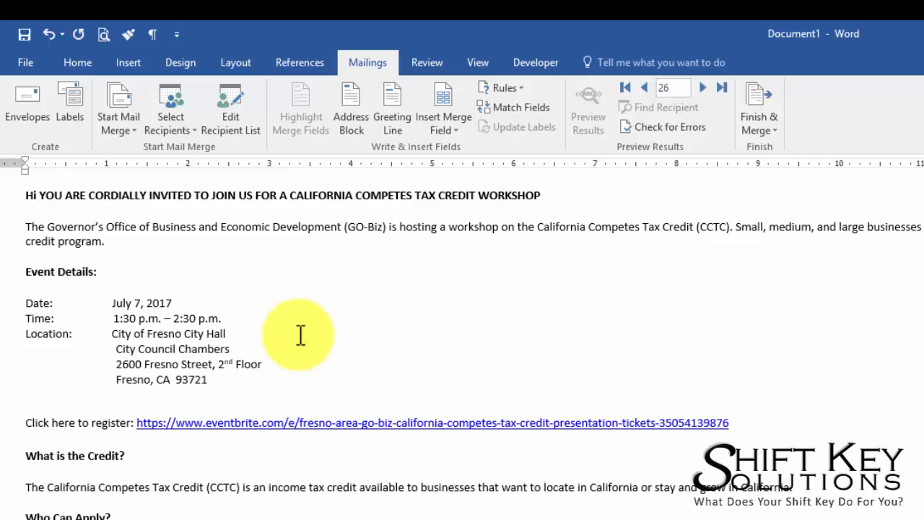
mouse_move(462, 156)
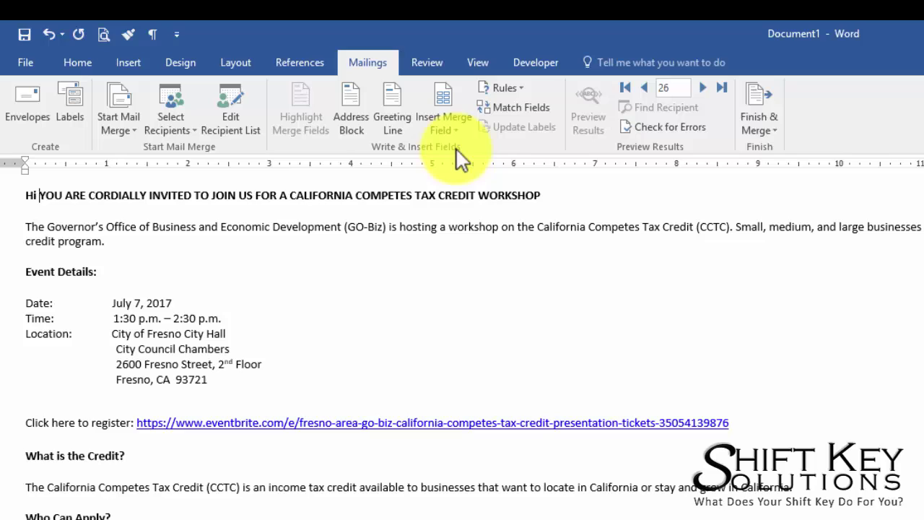
click(442, 115)
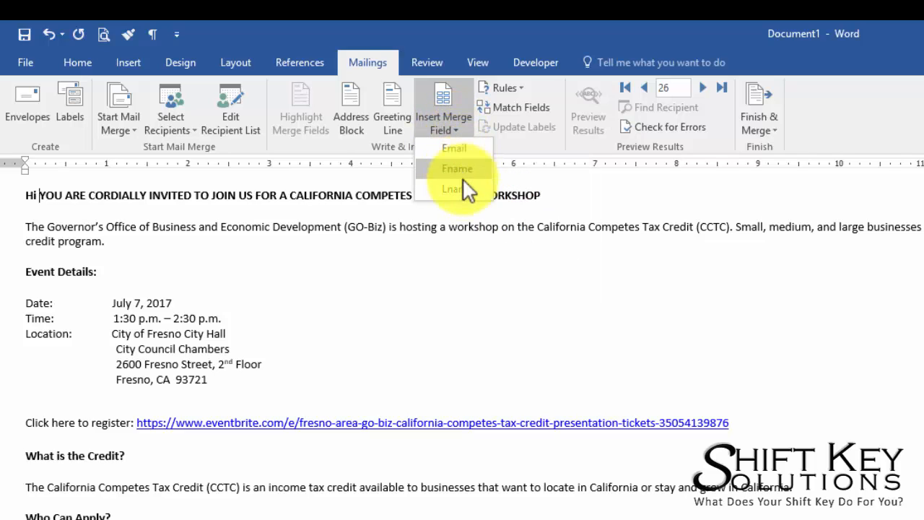
mouse_move(457, 188)
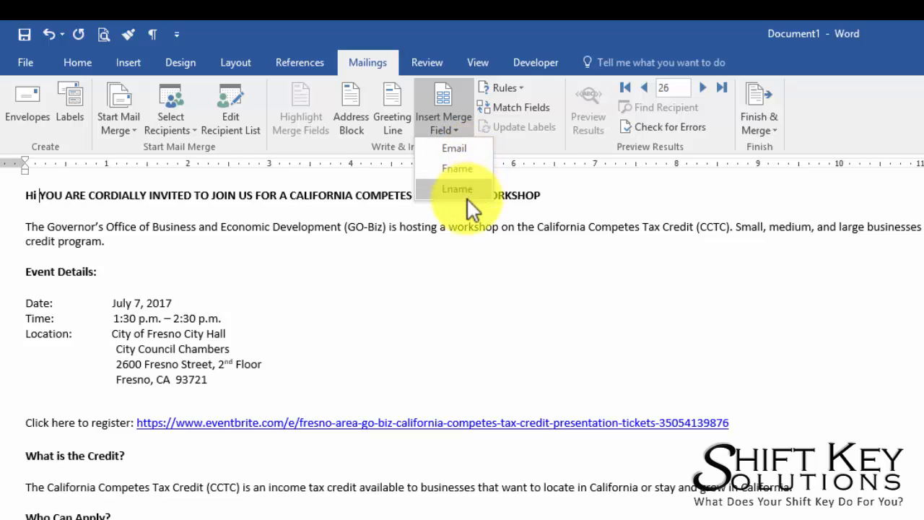
click(457, 167)
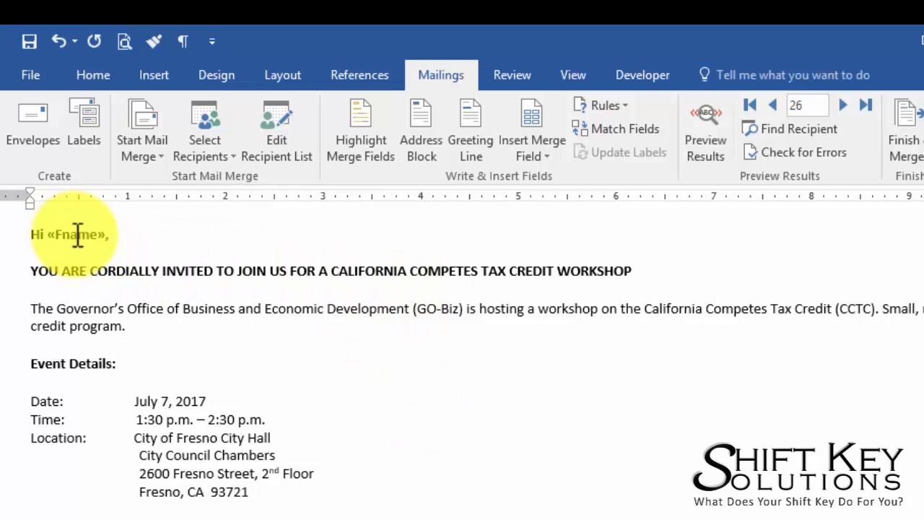
mouse_move(696, 217)
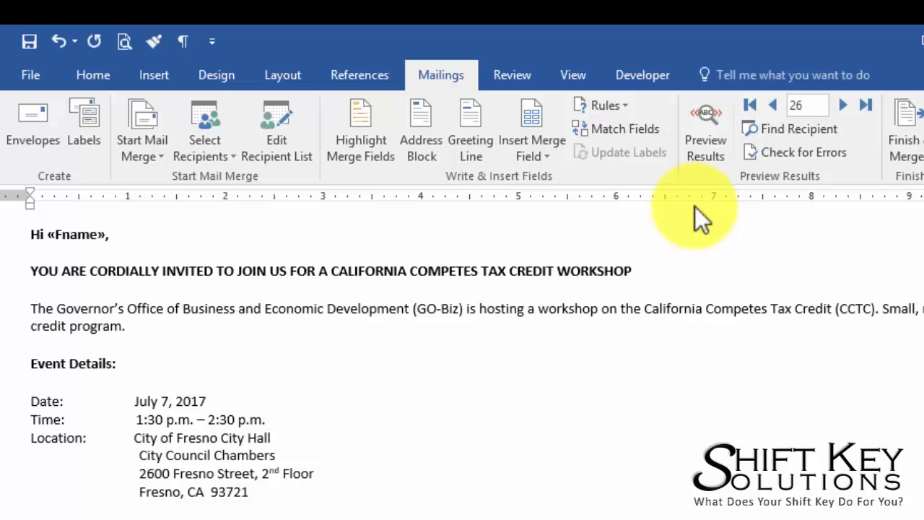
mouse_move(787, 188)
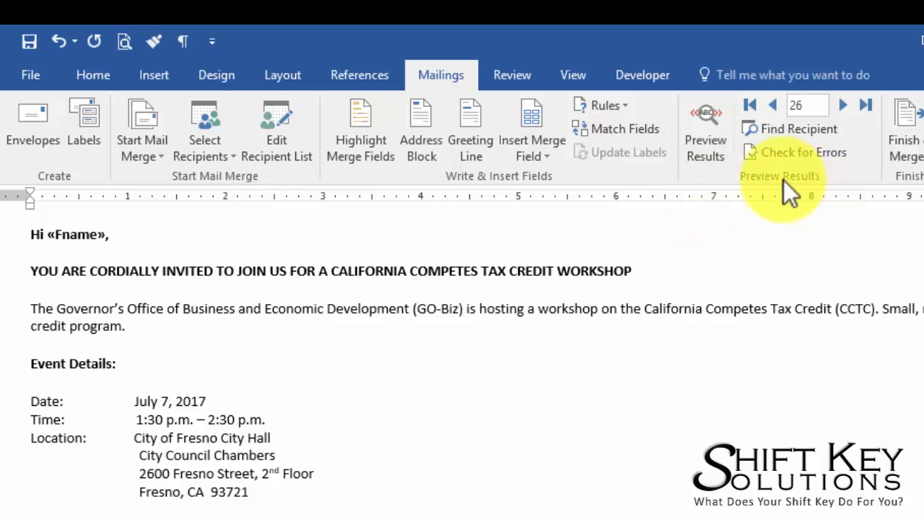
mouse_move(705, 116)
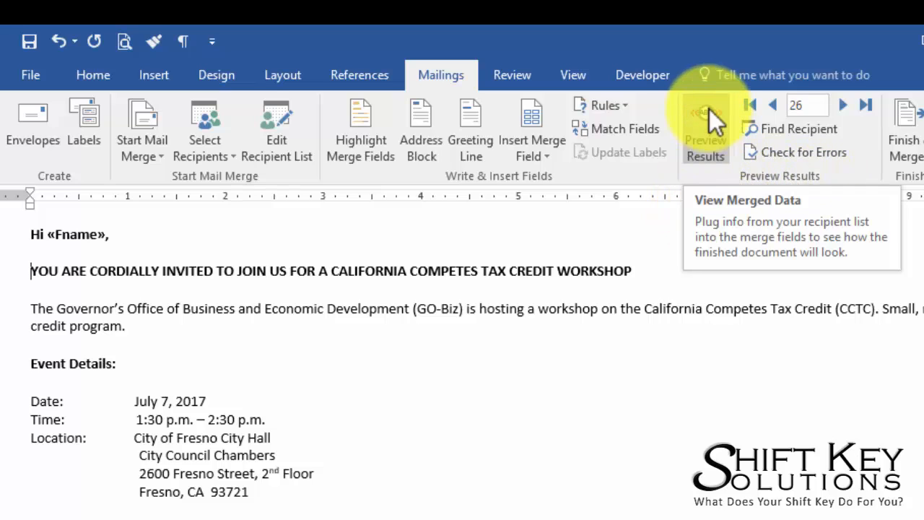
- Turn on Preview Results and step to the next record to see real first names in the greeting
click(705, 130)
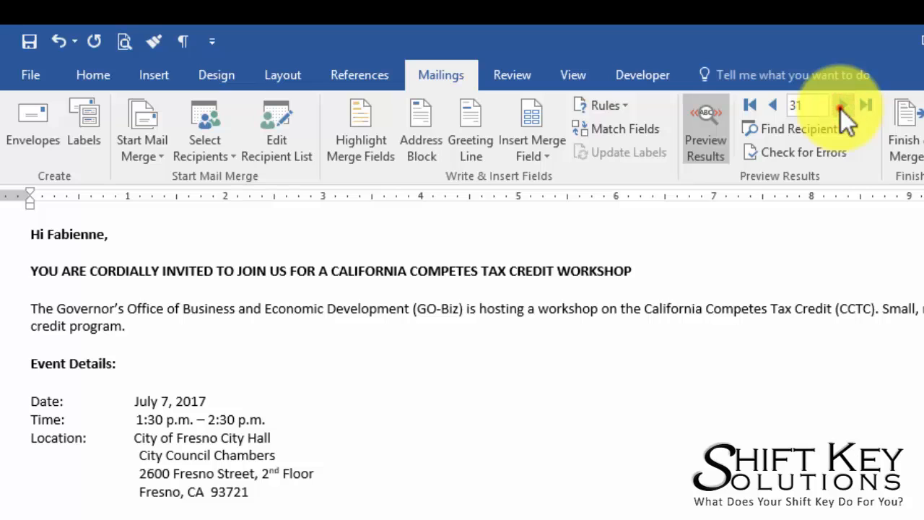
click(844, 104)
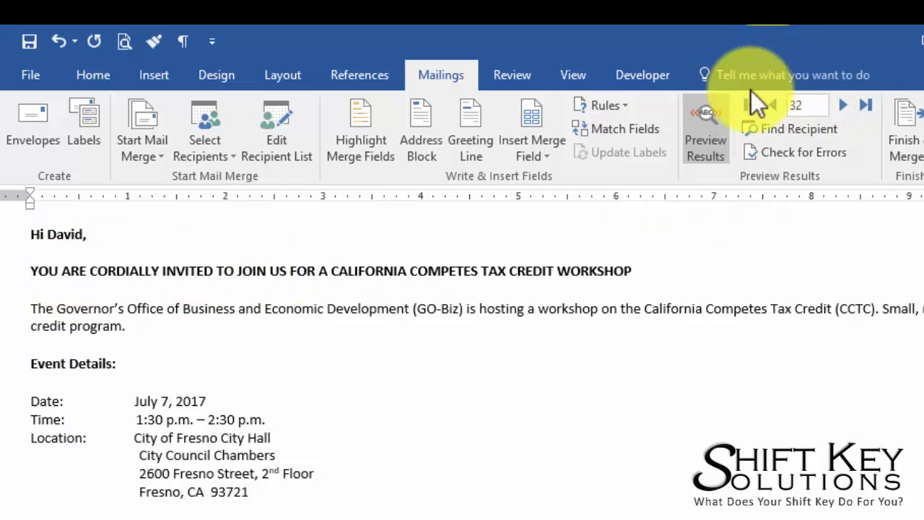
scroll(down, 3)
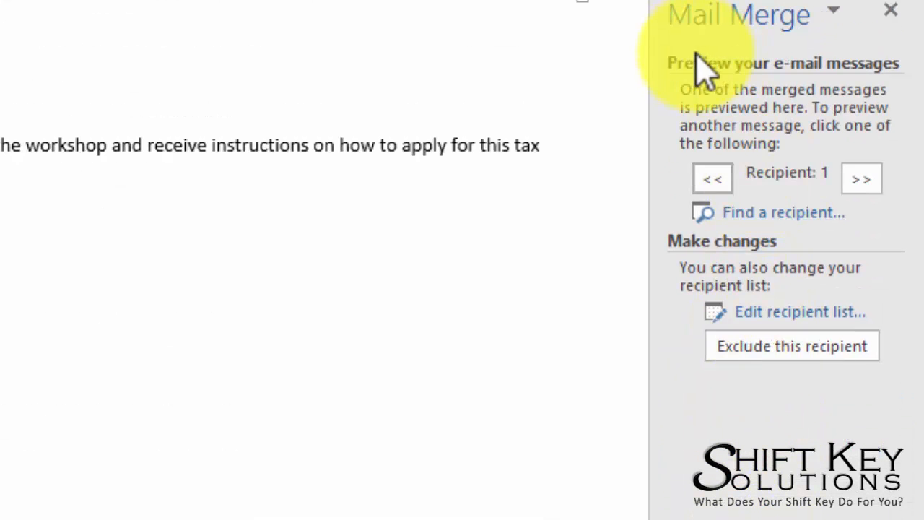
mouse_move(801, 434)
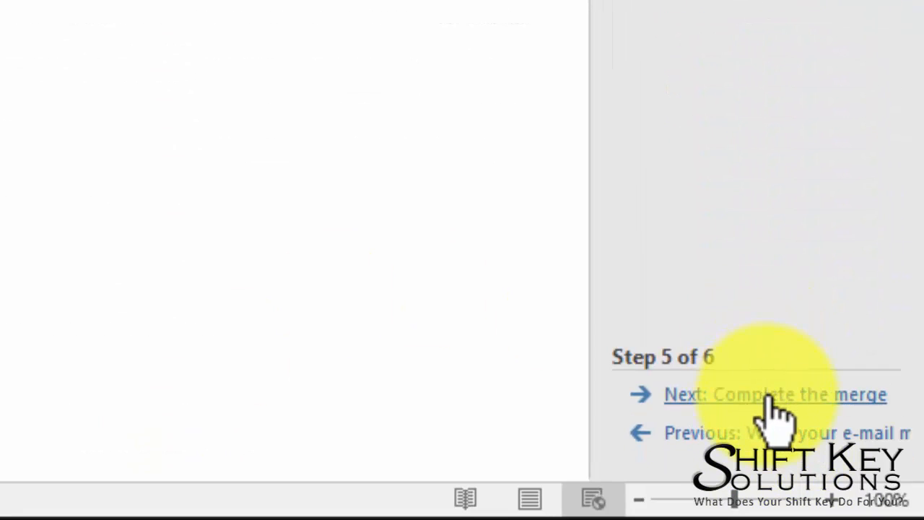
- Advance to Complete the merge and bring up the Merge to E-mail dialog
click(774, 394)
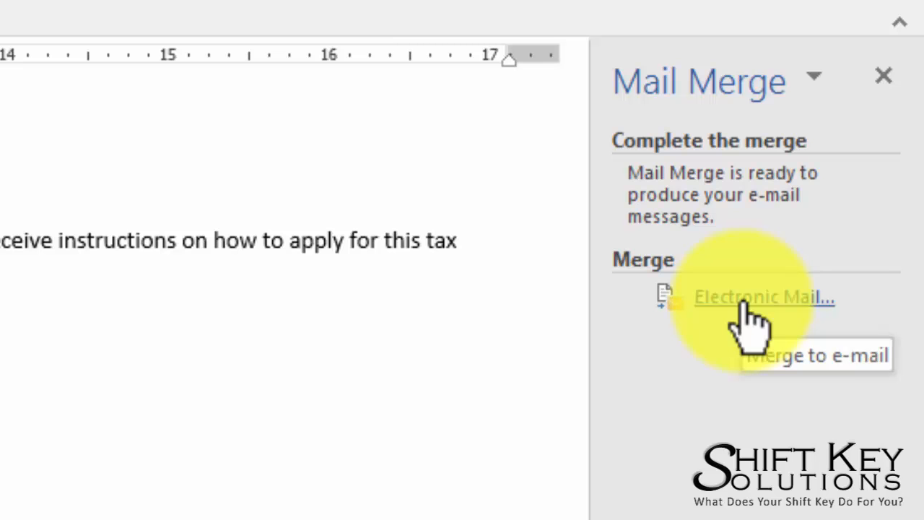
click(764, 296)
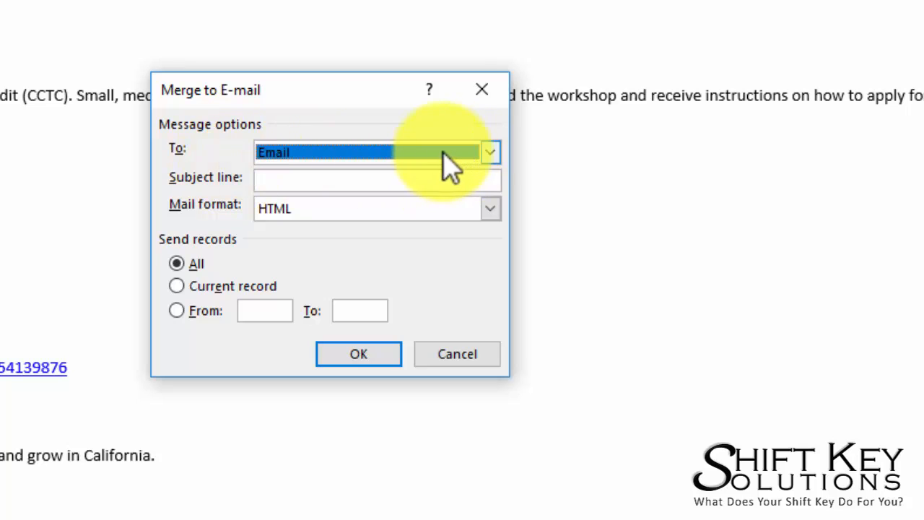
mouse_move(281, 156)
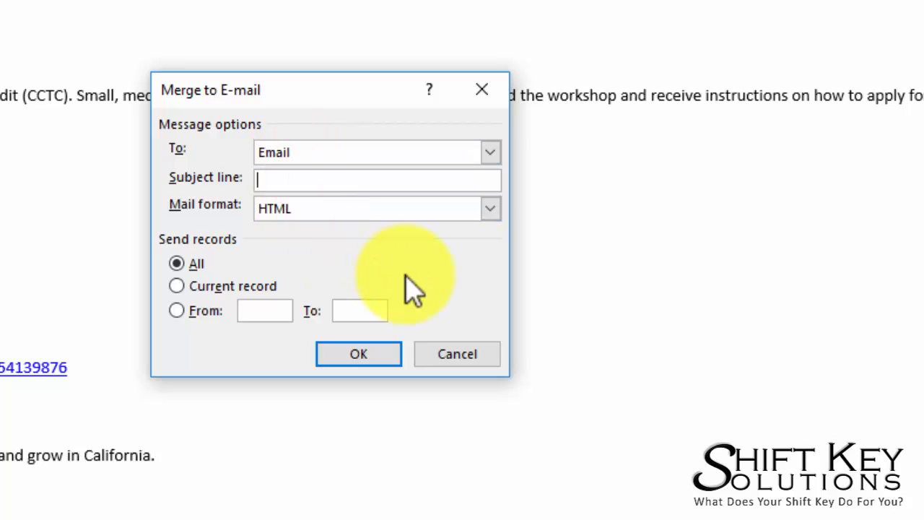
- Enter subject 'Your Invited' and, after trying Current and range, settle on sending All records
text(Your Invited)
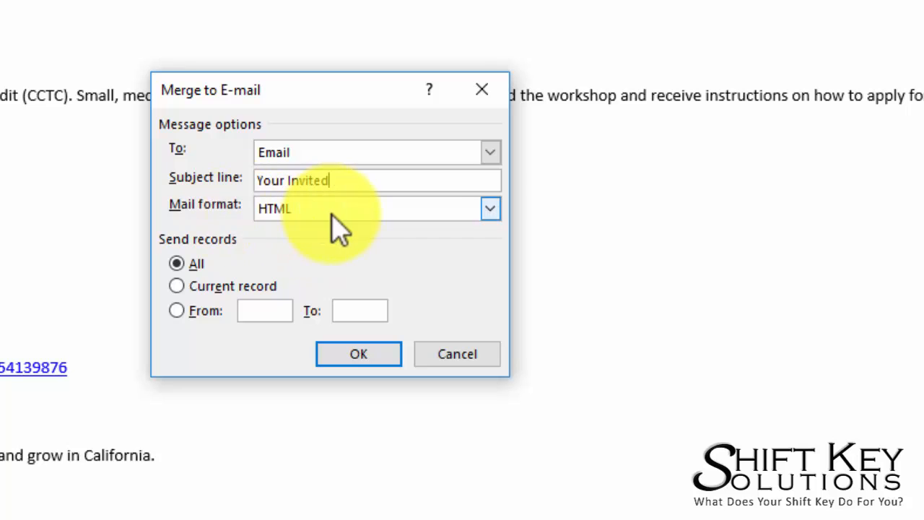
mouse_move(238, 277)
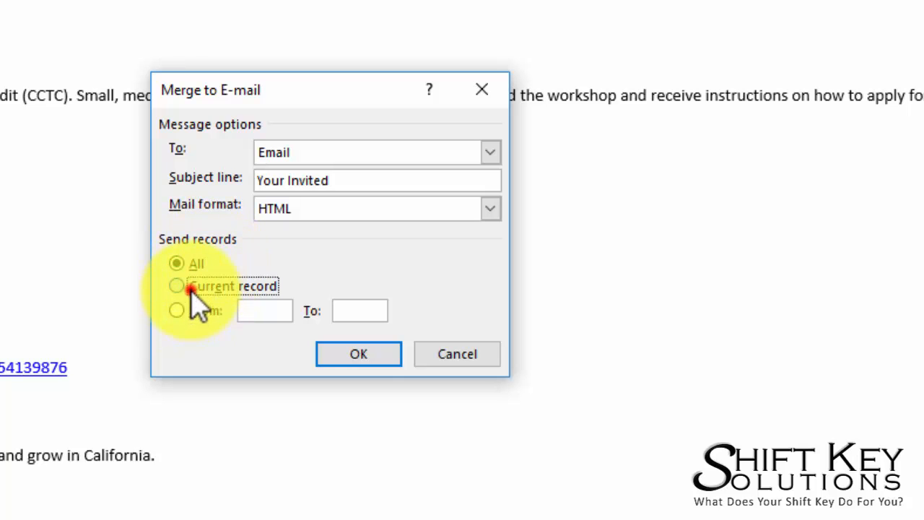
click(176, 286)
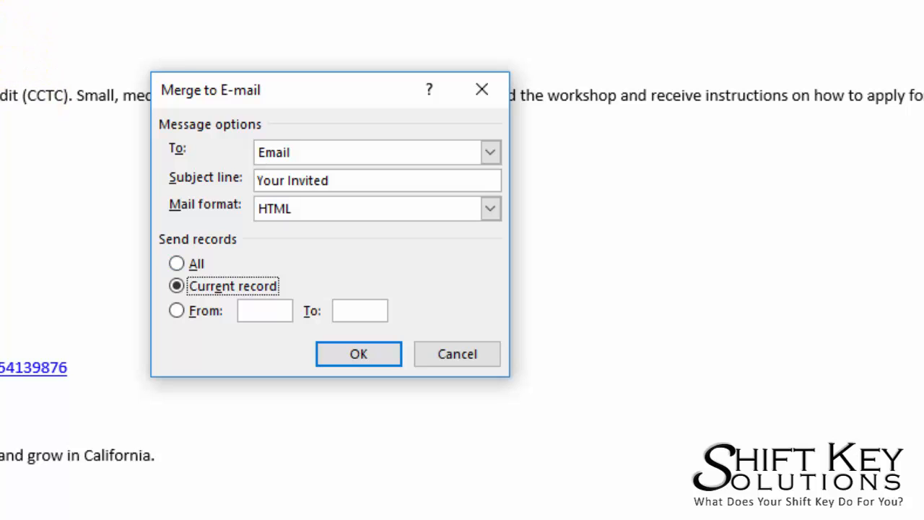
click(176, 310)
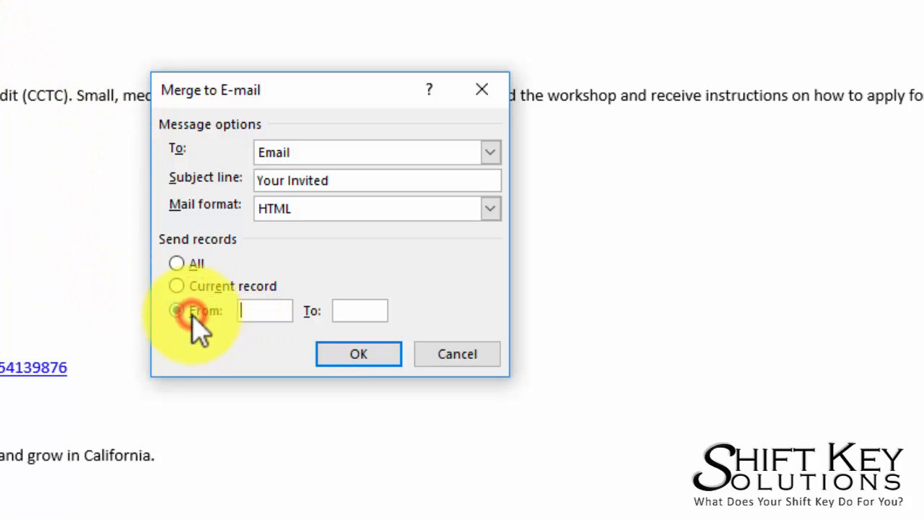
click(176, 310)
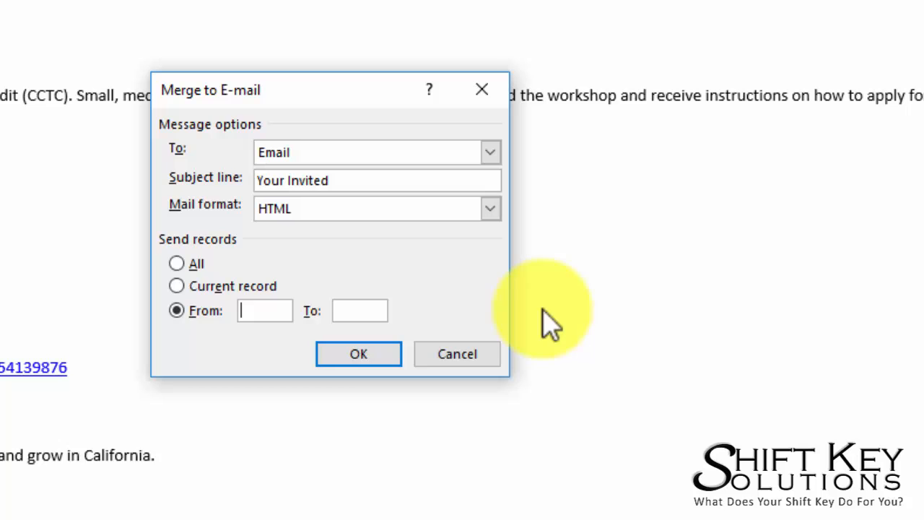
mouse_move(243, 318)
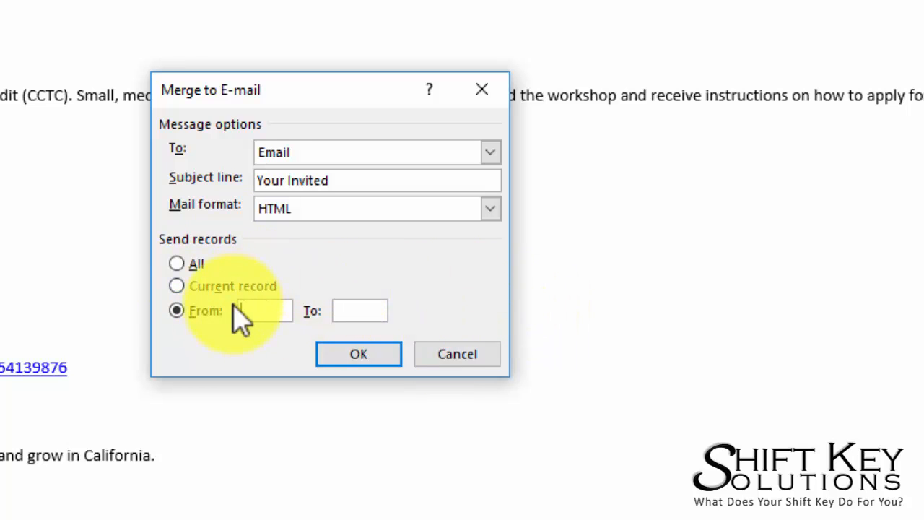
click(177, 263)
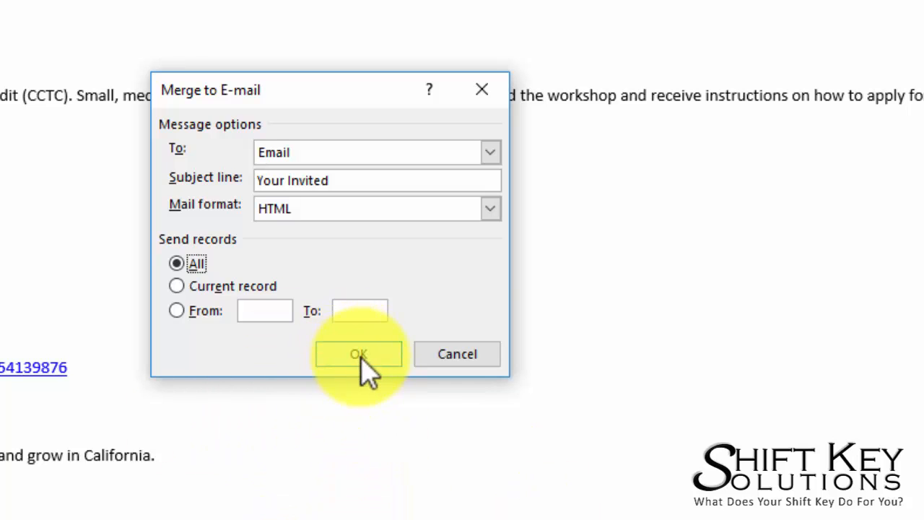
mouse_move(513, 441)
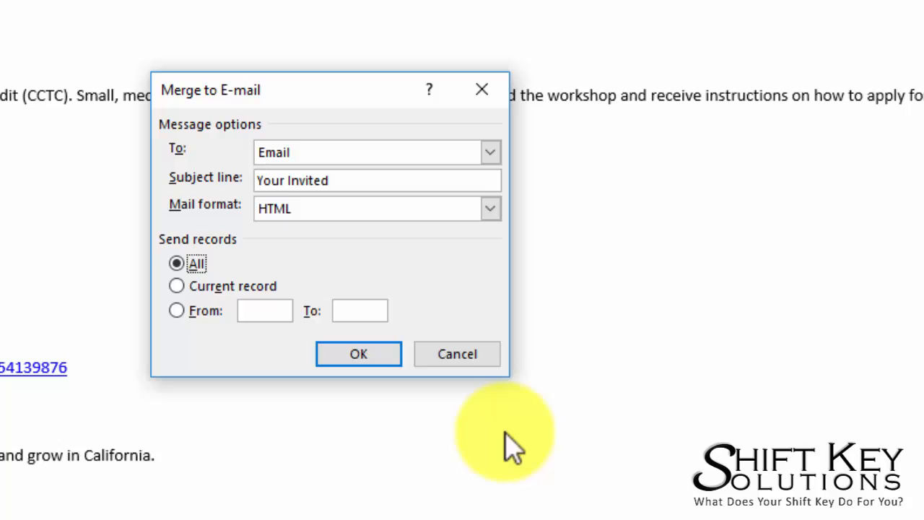
mouse_move(238, 477)
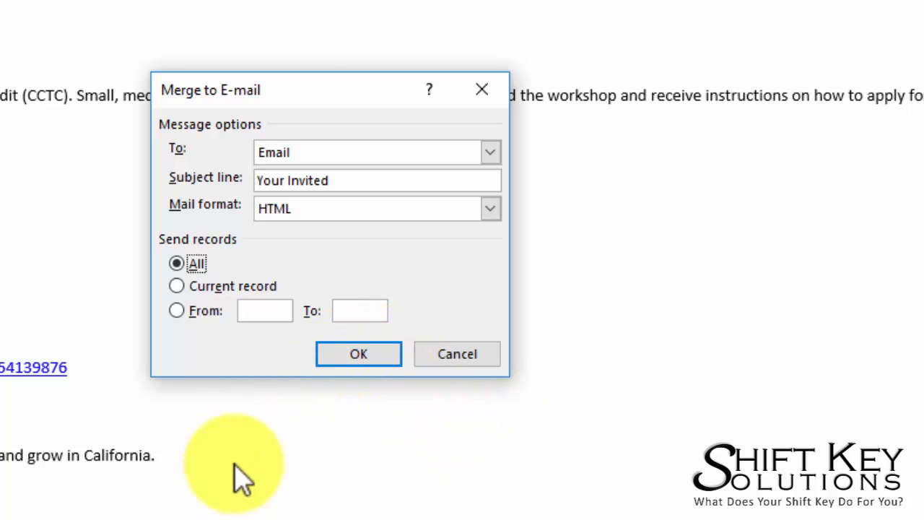